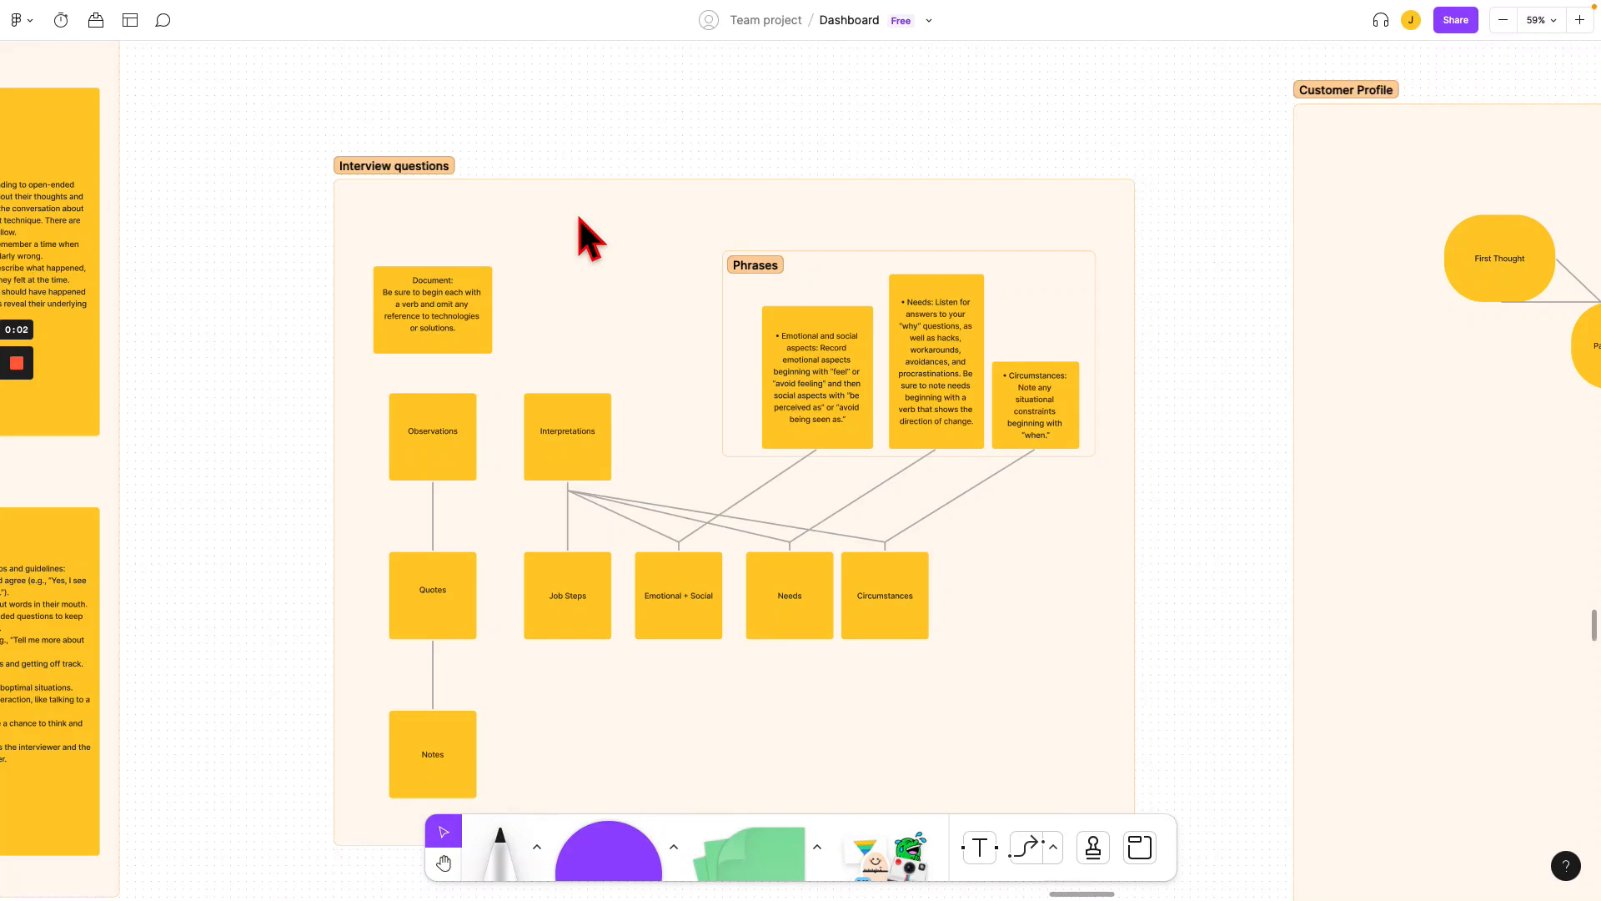
mouse_move(536, 408)
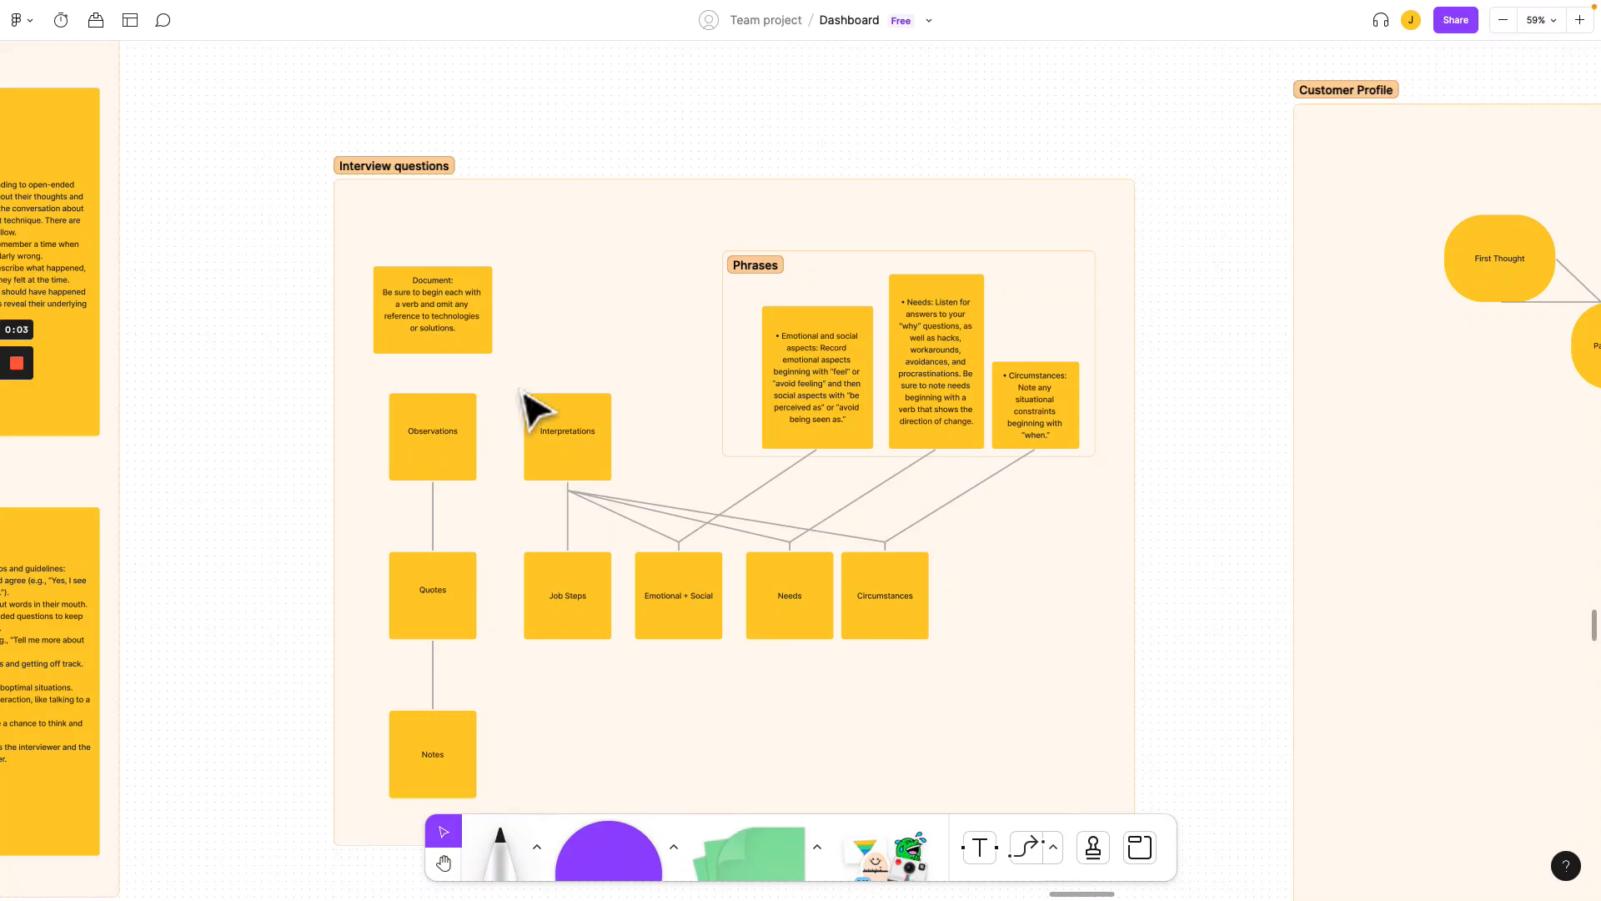
mouse_move(572, 378)
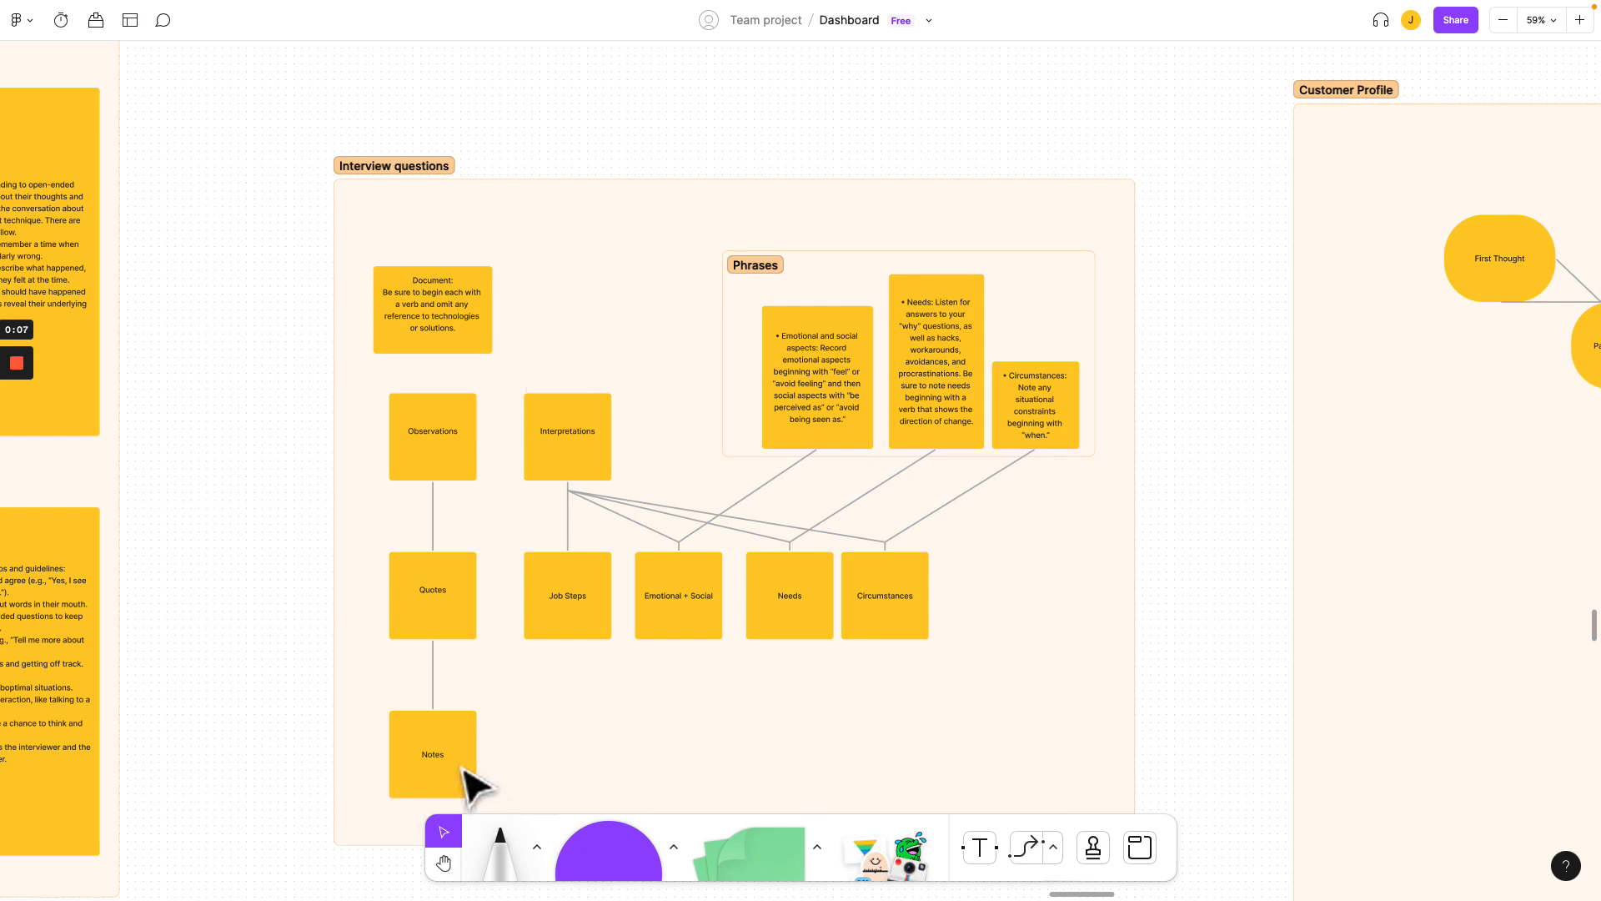
mouse_move(458, 487)
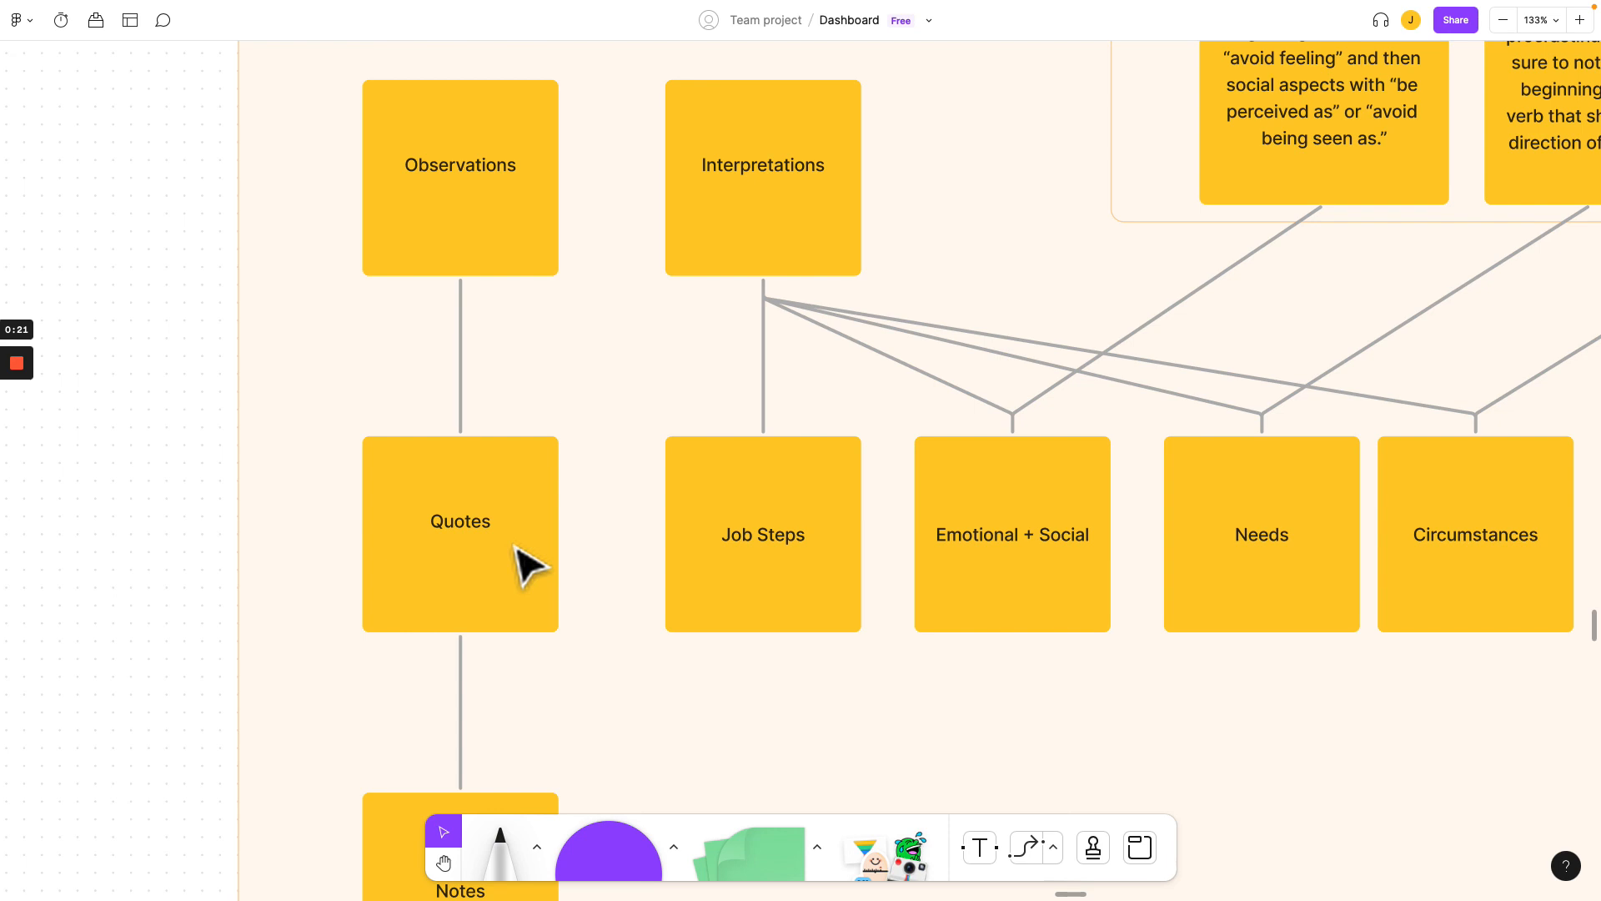
Step: Scroll the canvas to the Consumption Jobs sticky and the blue, green and yellow circle flow
scroll("down", 3)
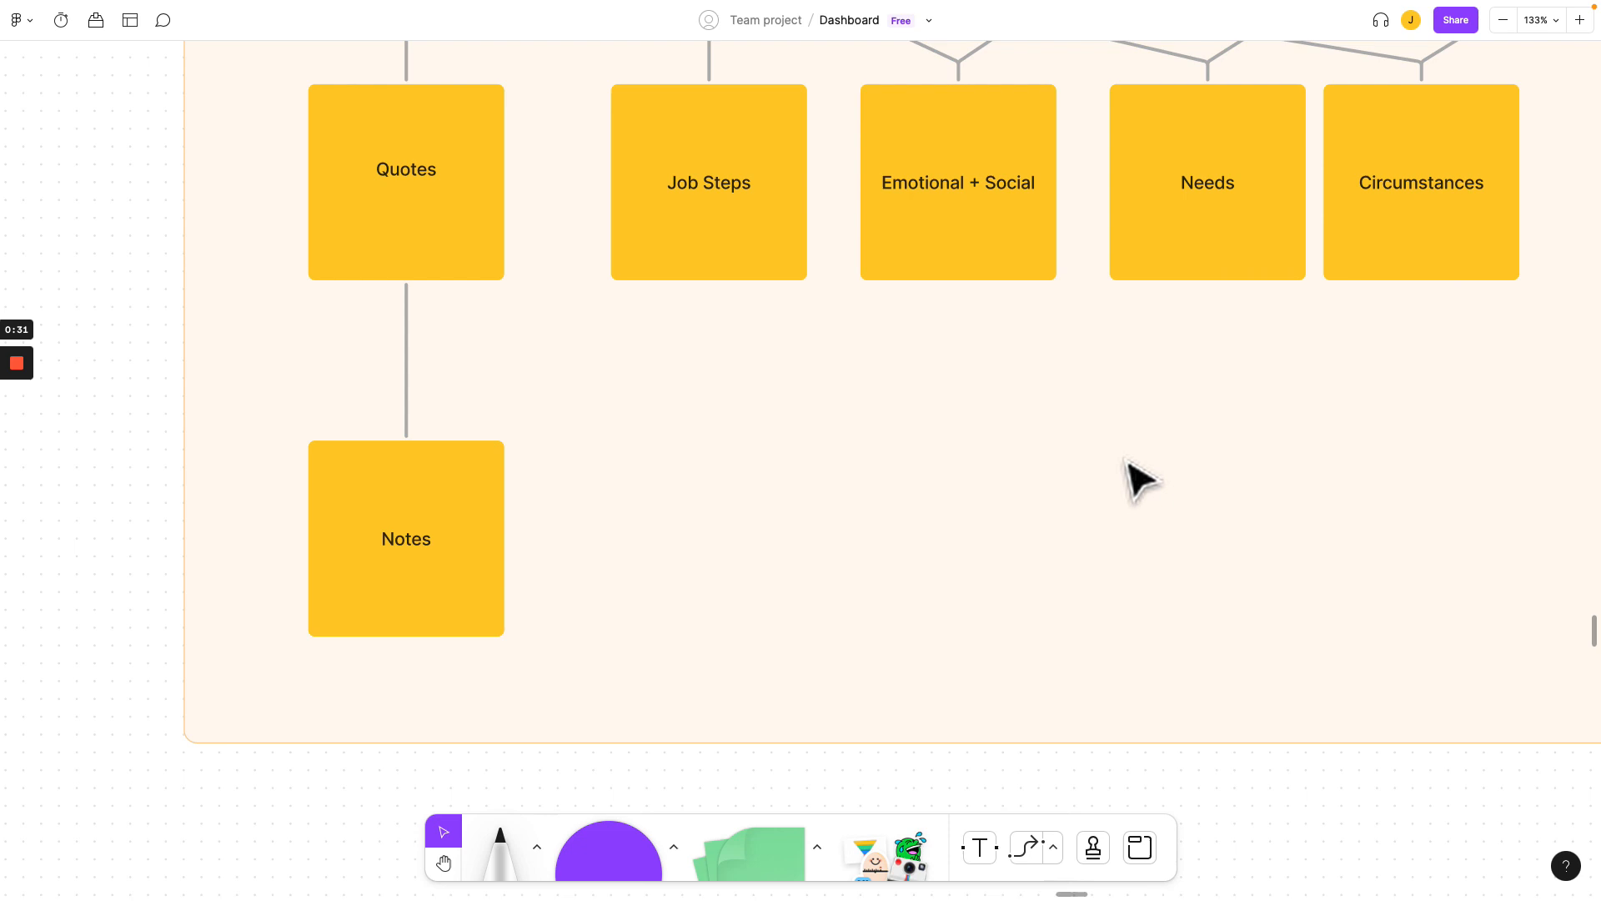
mouse_move(751, 444)
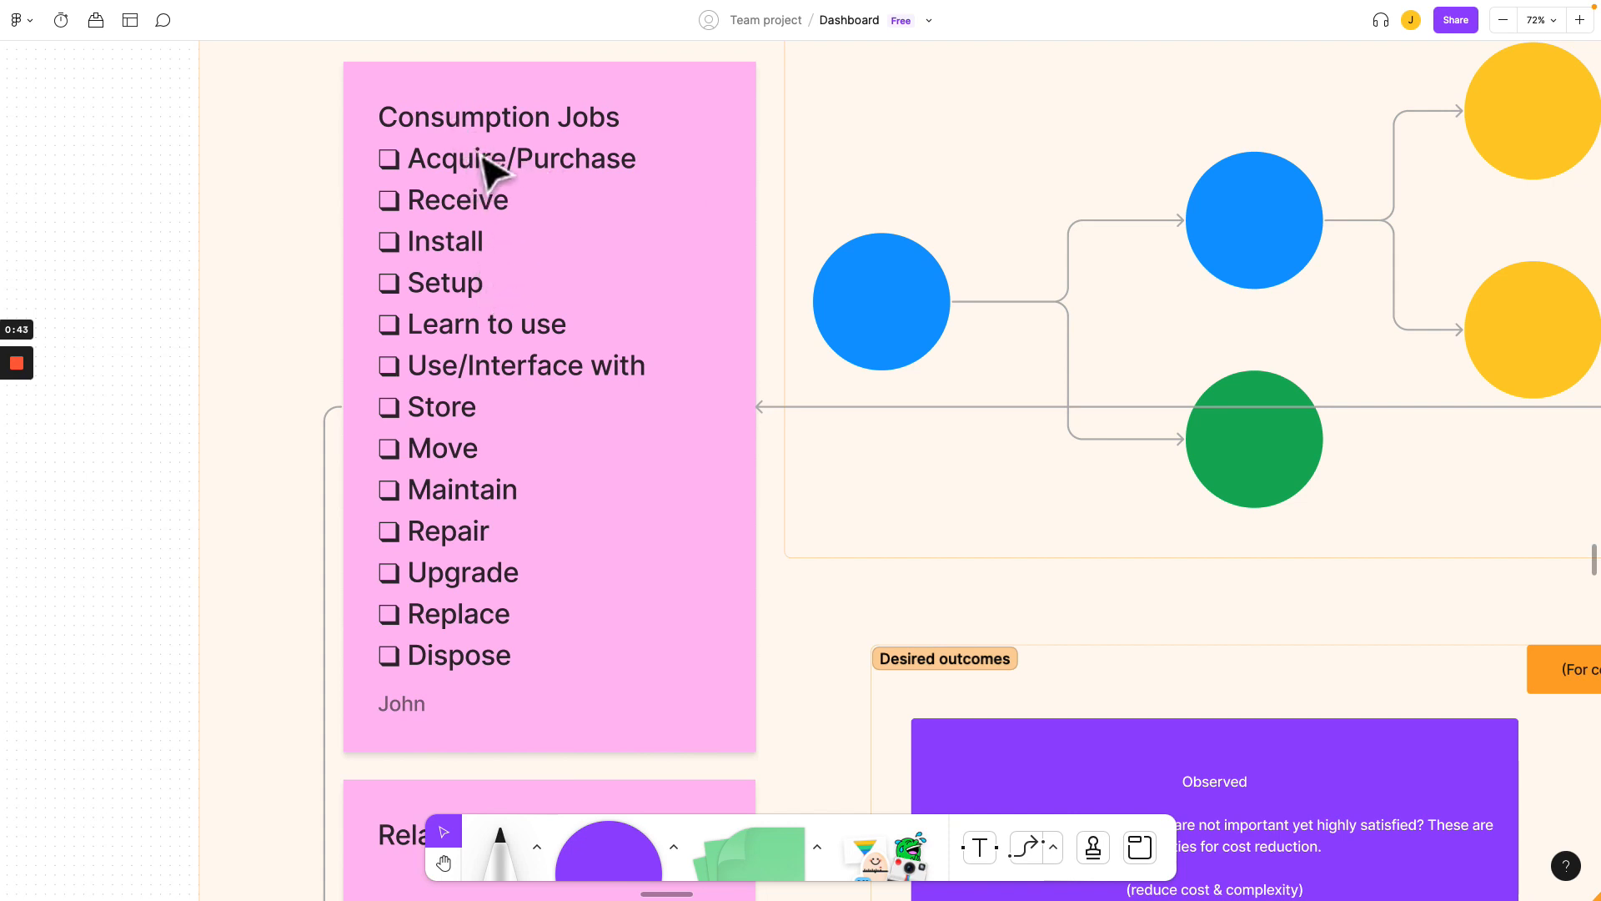
mouse_move(531, 682)
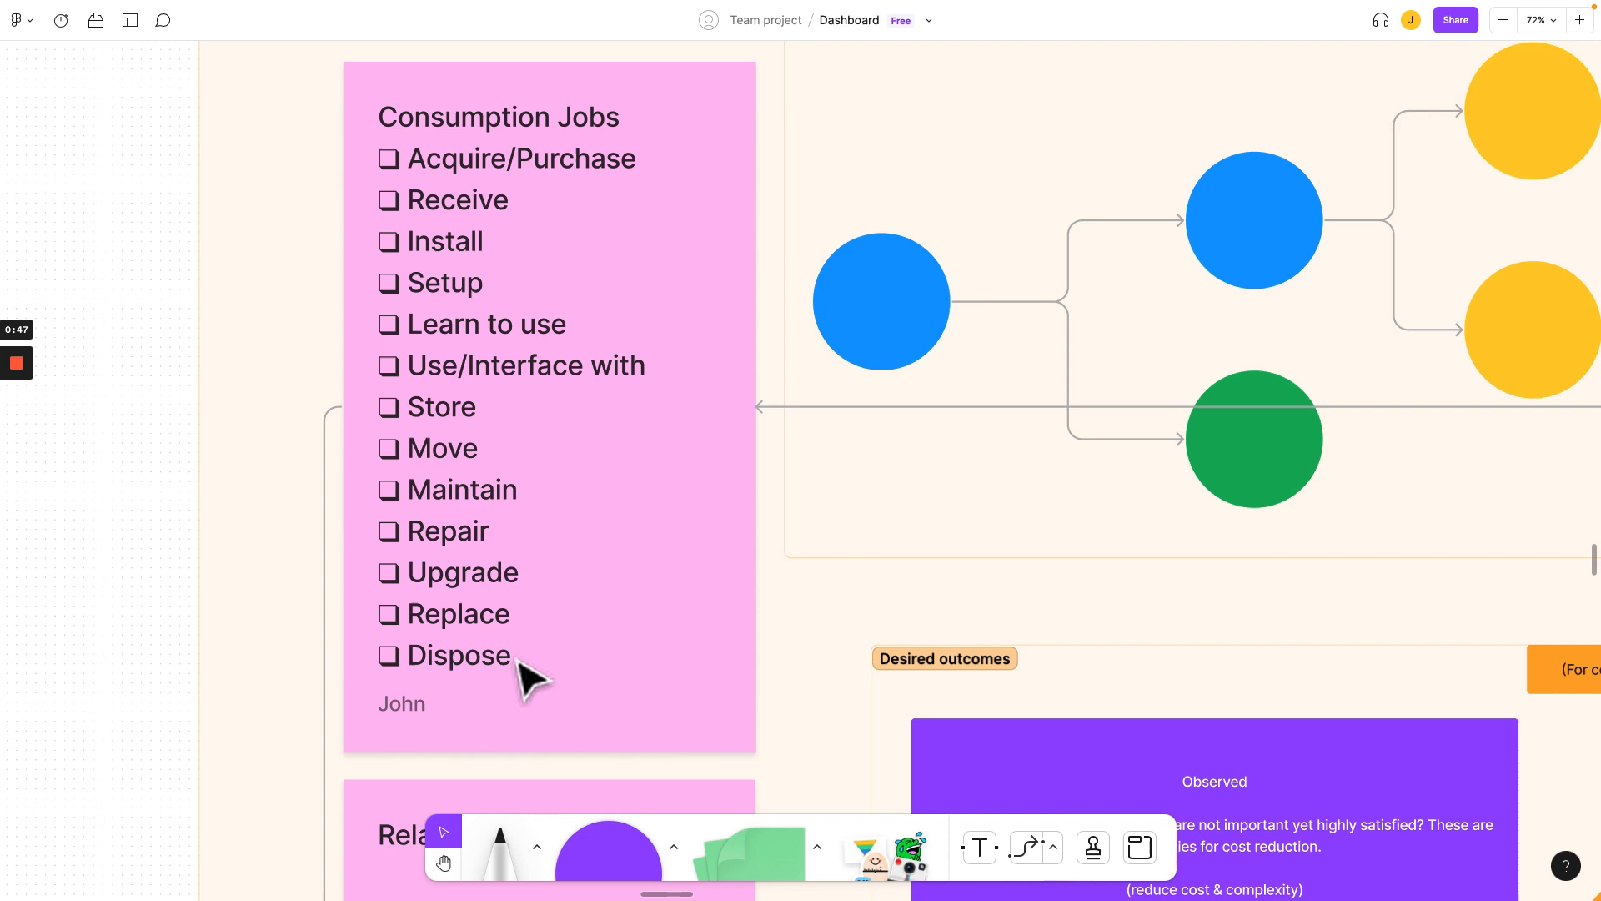
Step: Scroll to the Job performer, Jobs and Process circle diagram linking to Needs
scroll("down", 3)
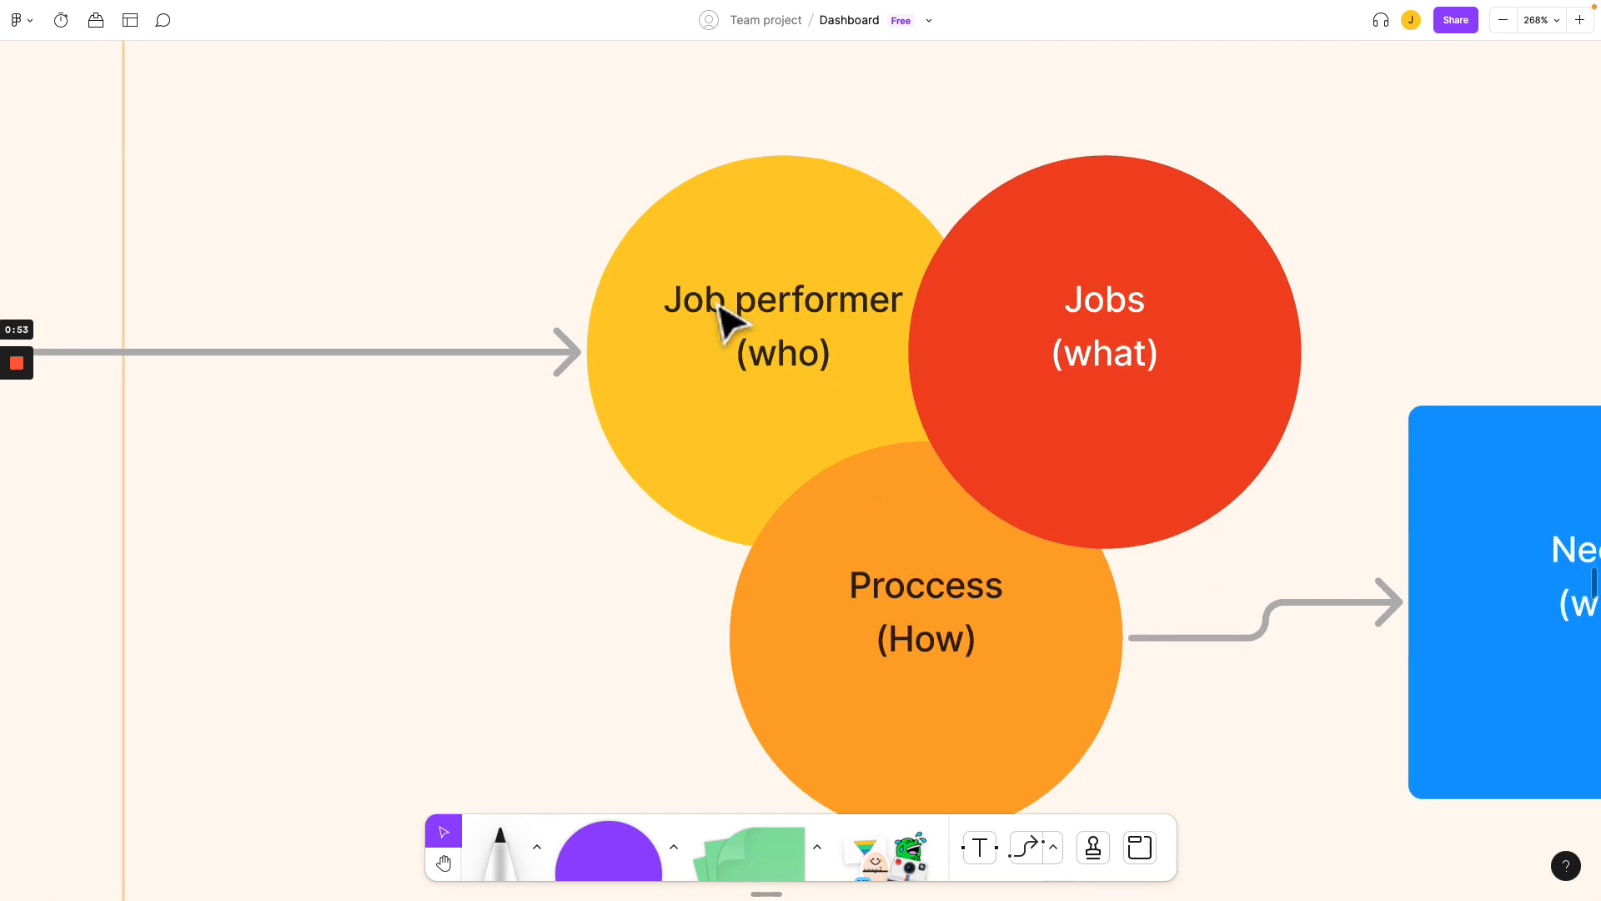
mouse_move(1177, 369)
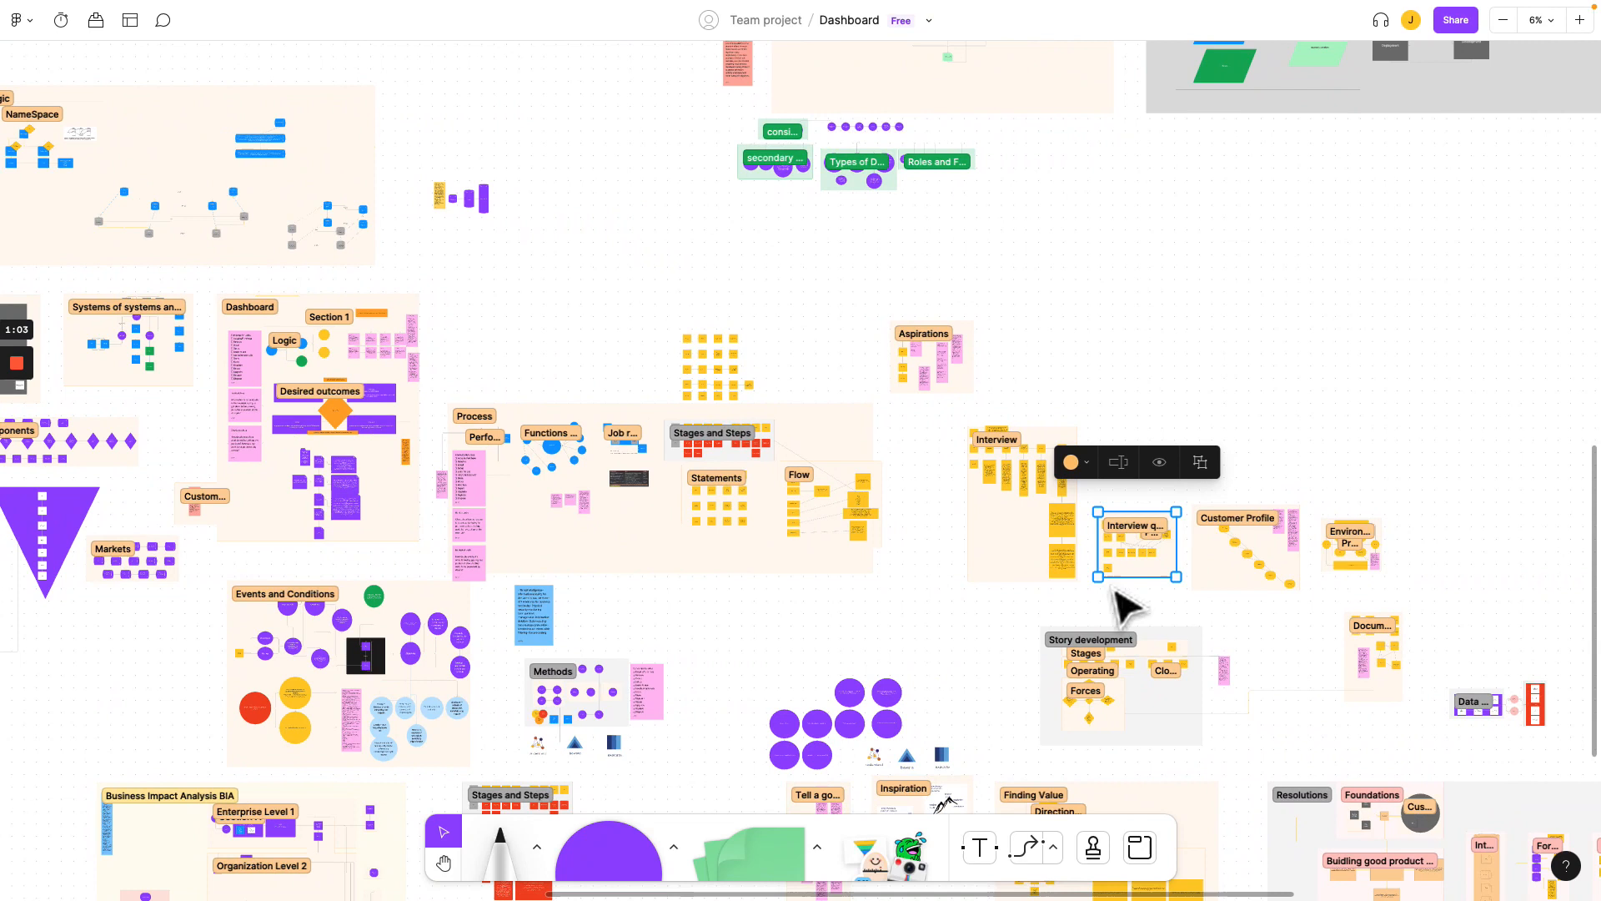
mouse_move(1143, 556)
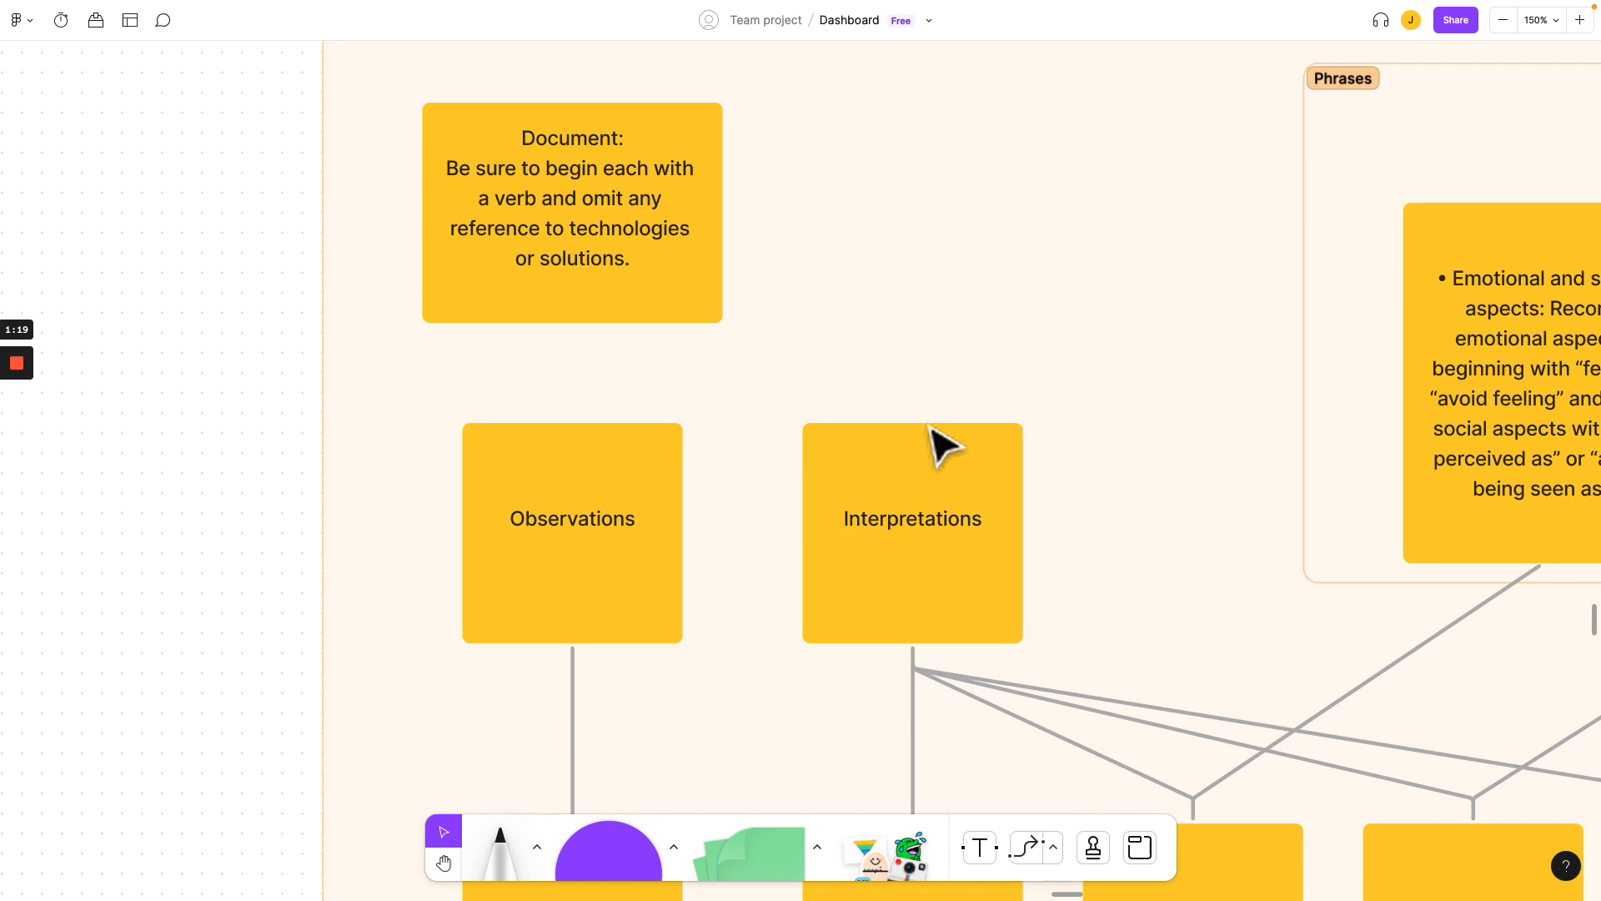
Step: Select the Document note about starting each item with a verb and omitting solutions
left_click(572, 211)
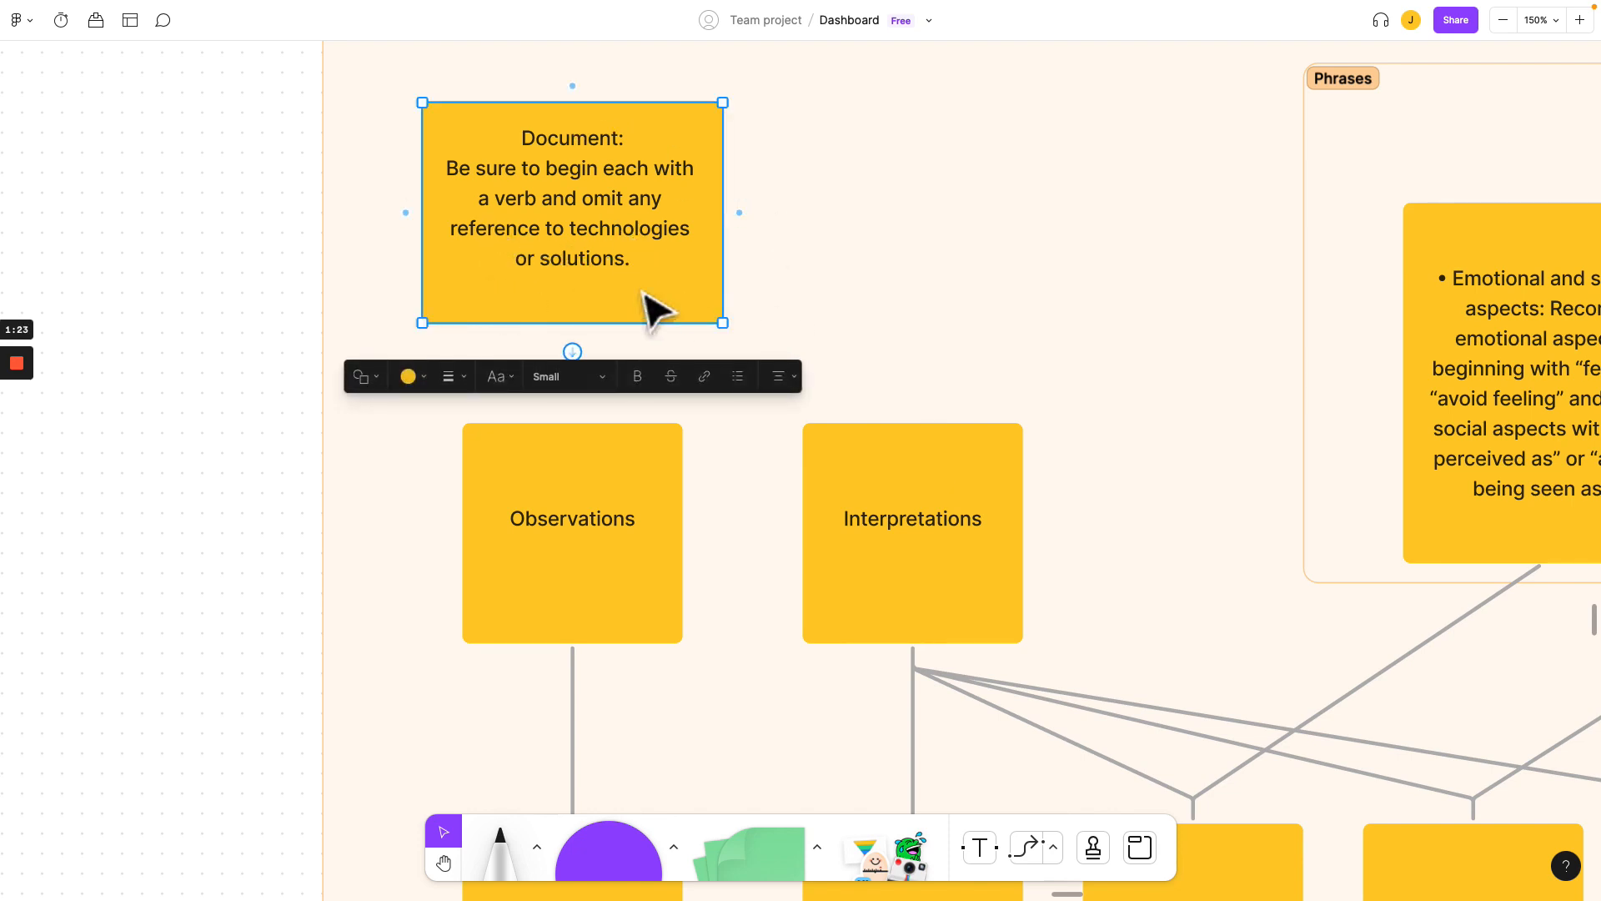
mouse_move(899, 327)
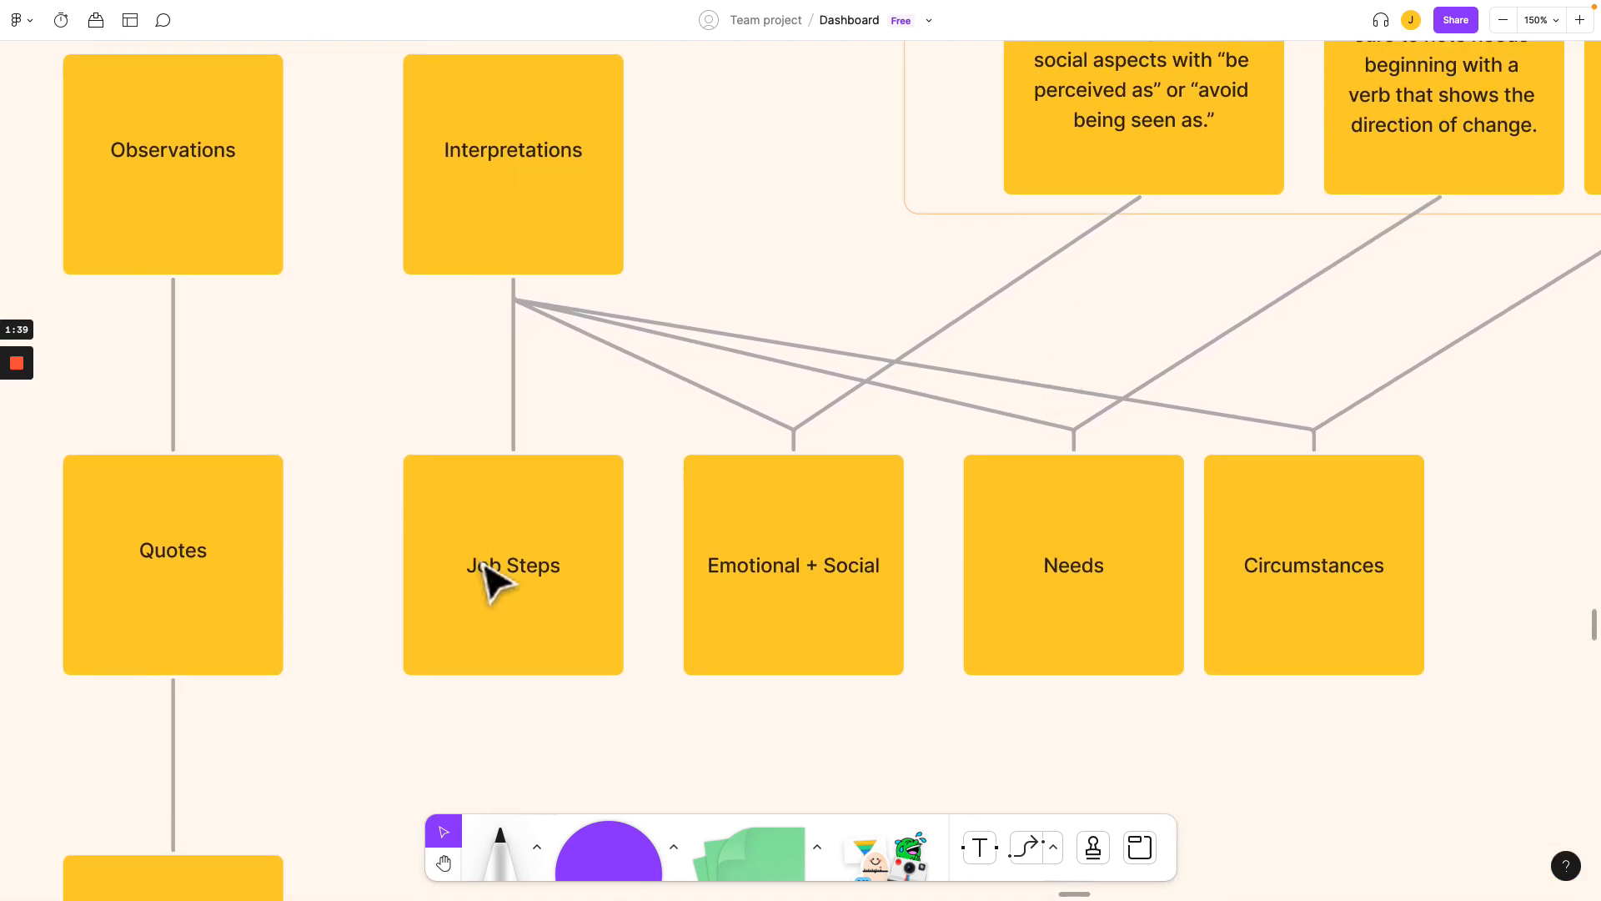
mouse_move(559, 287)
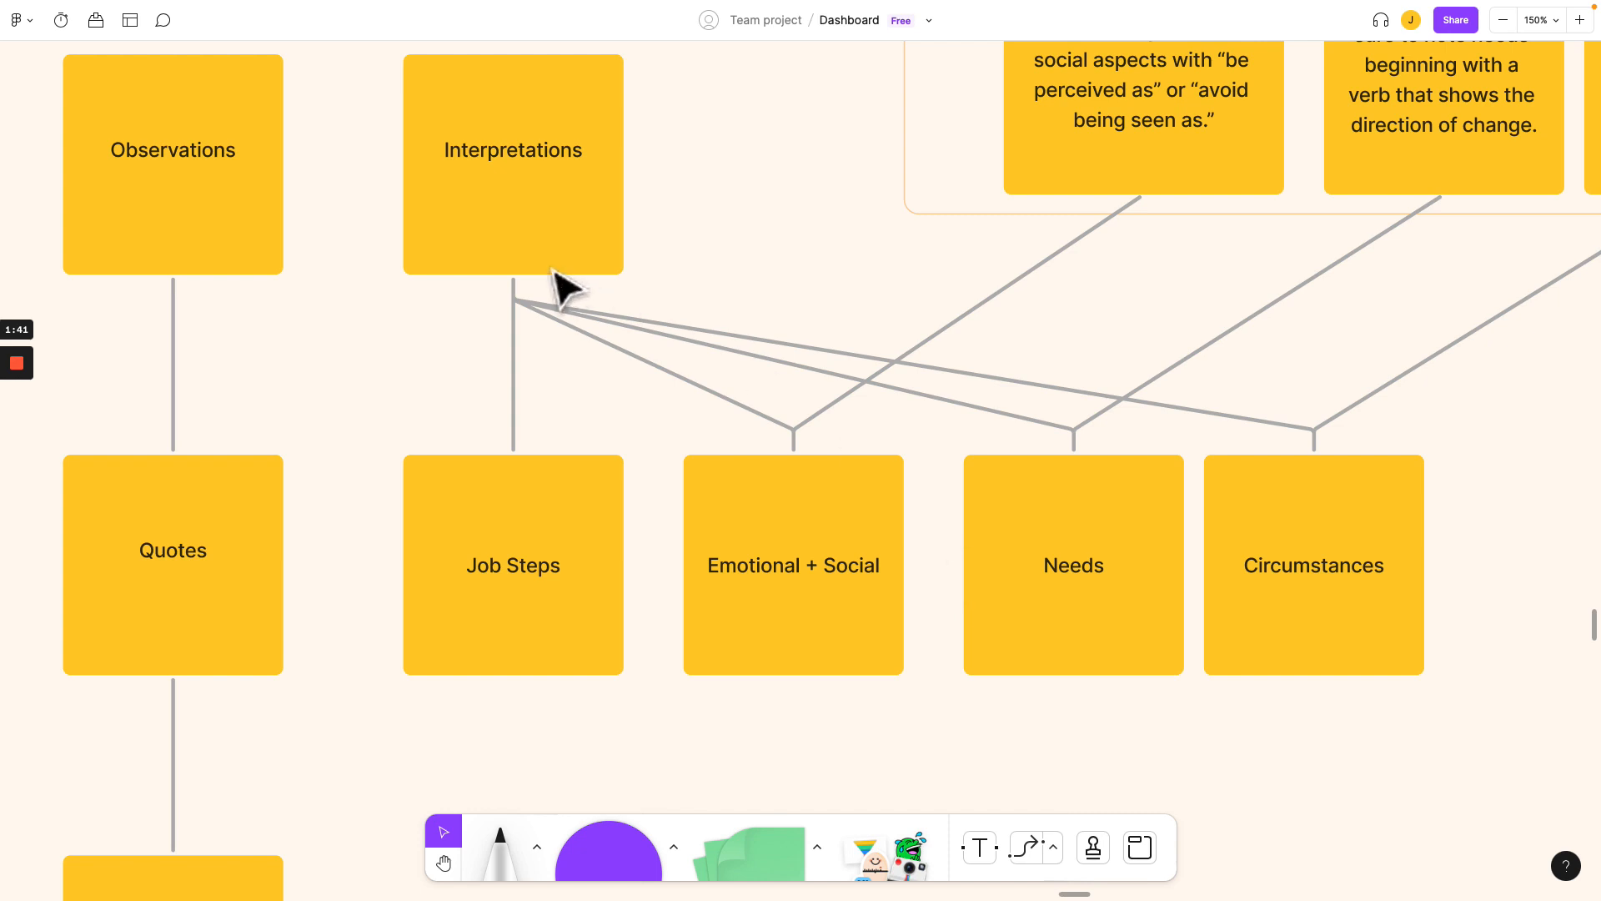
mouse_move(858, 572)
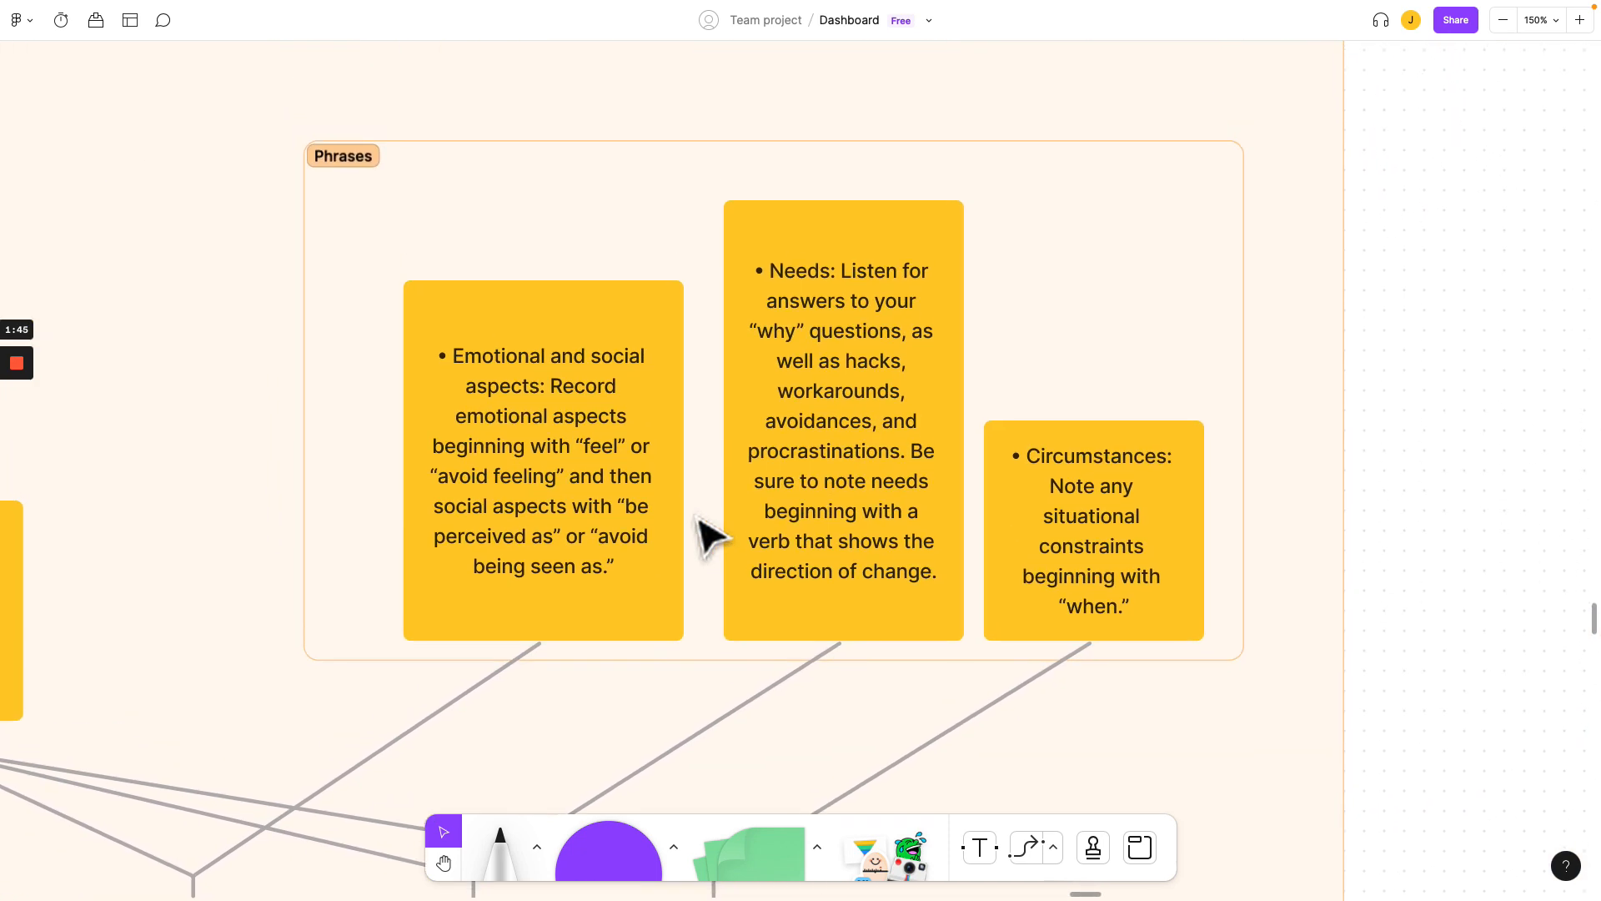
mouse_move(618, 587)
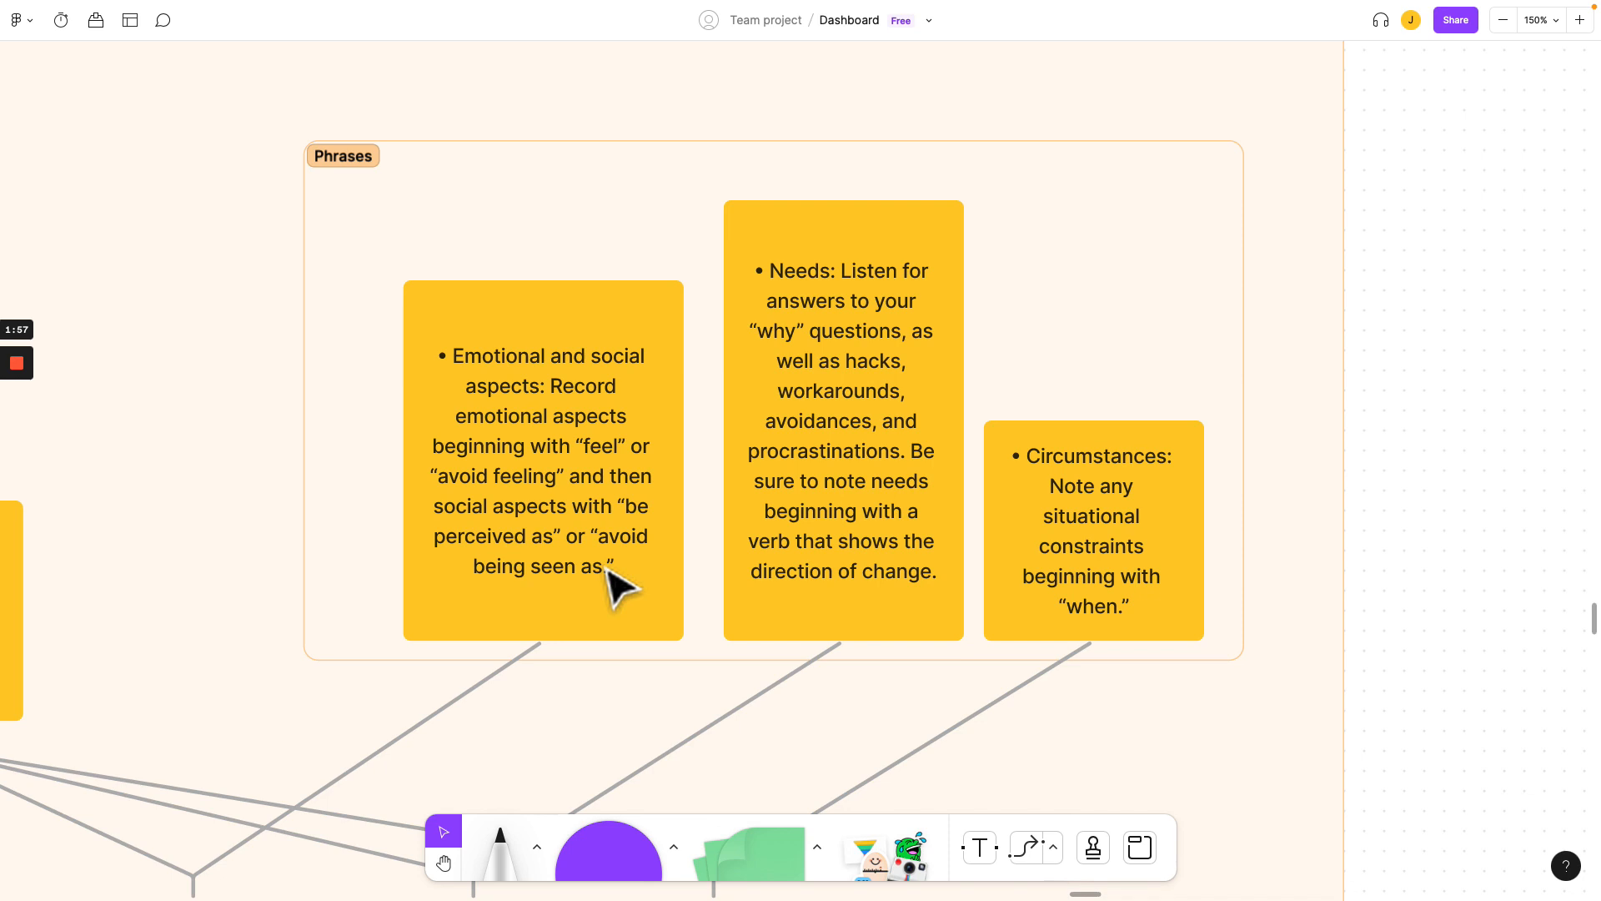
mouse_move(582, 386)
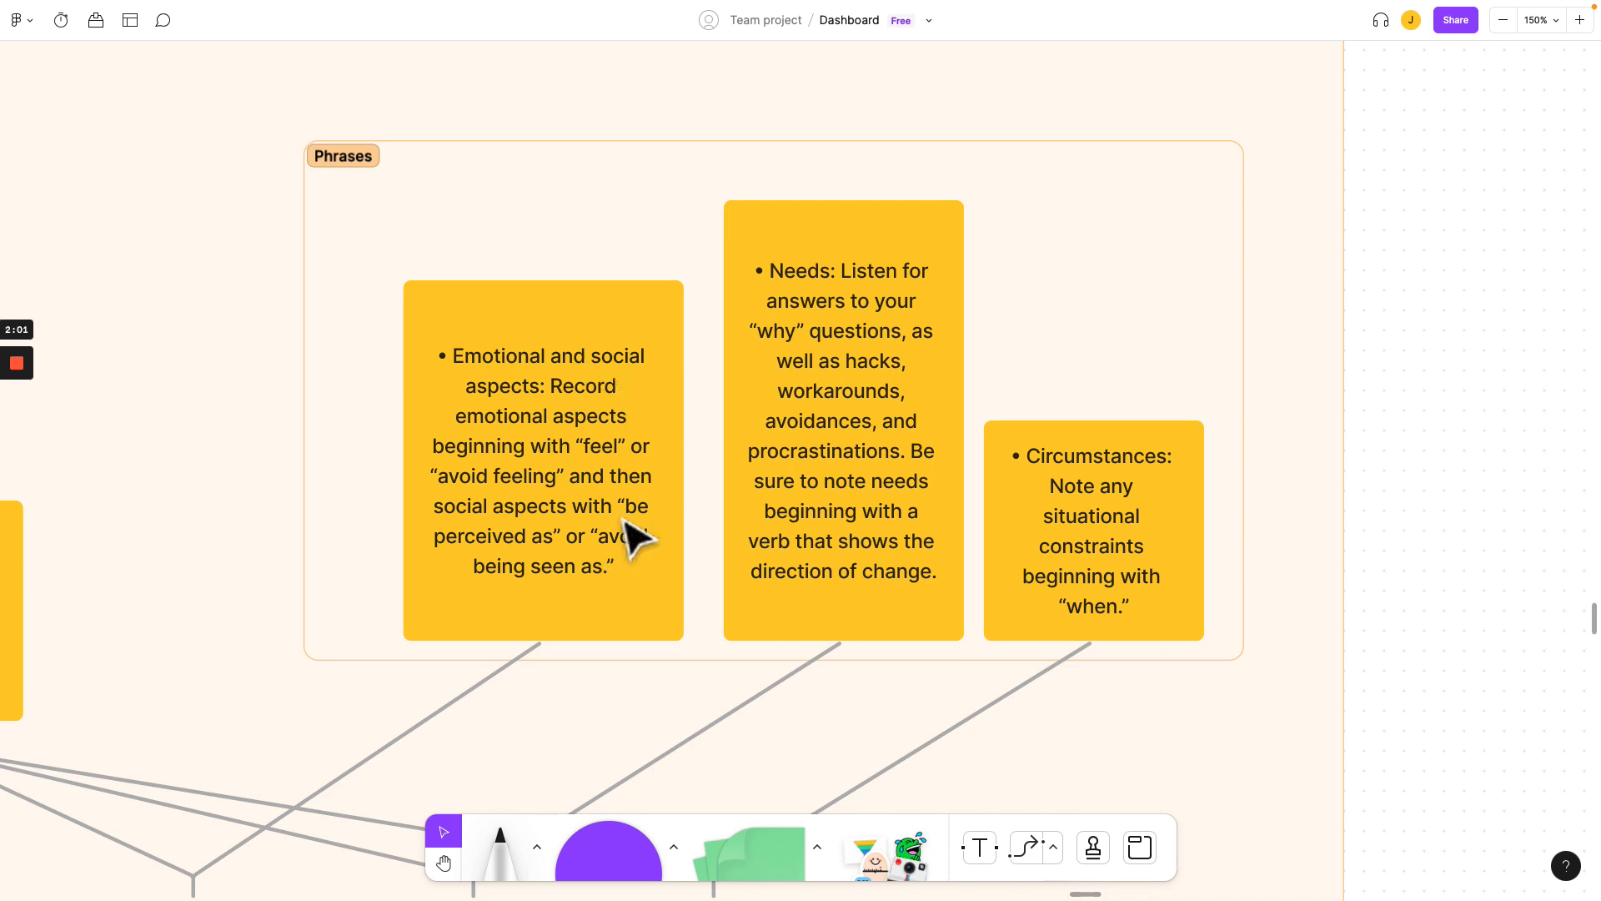
mouse_move(664, 624)
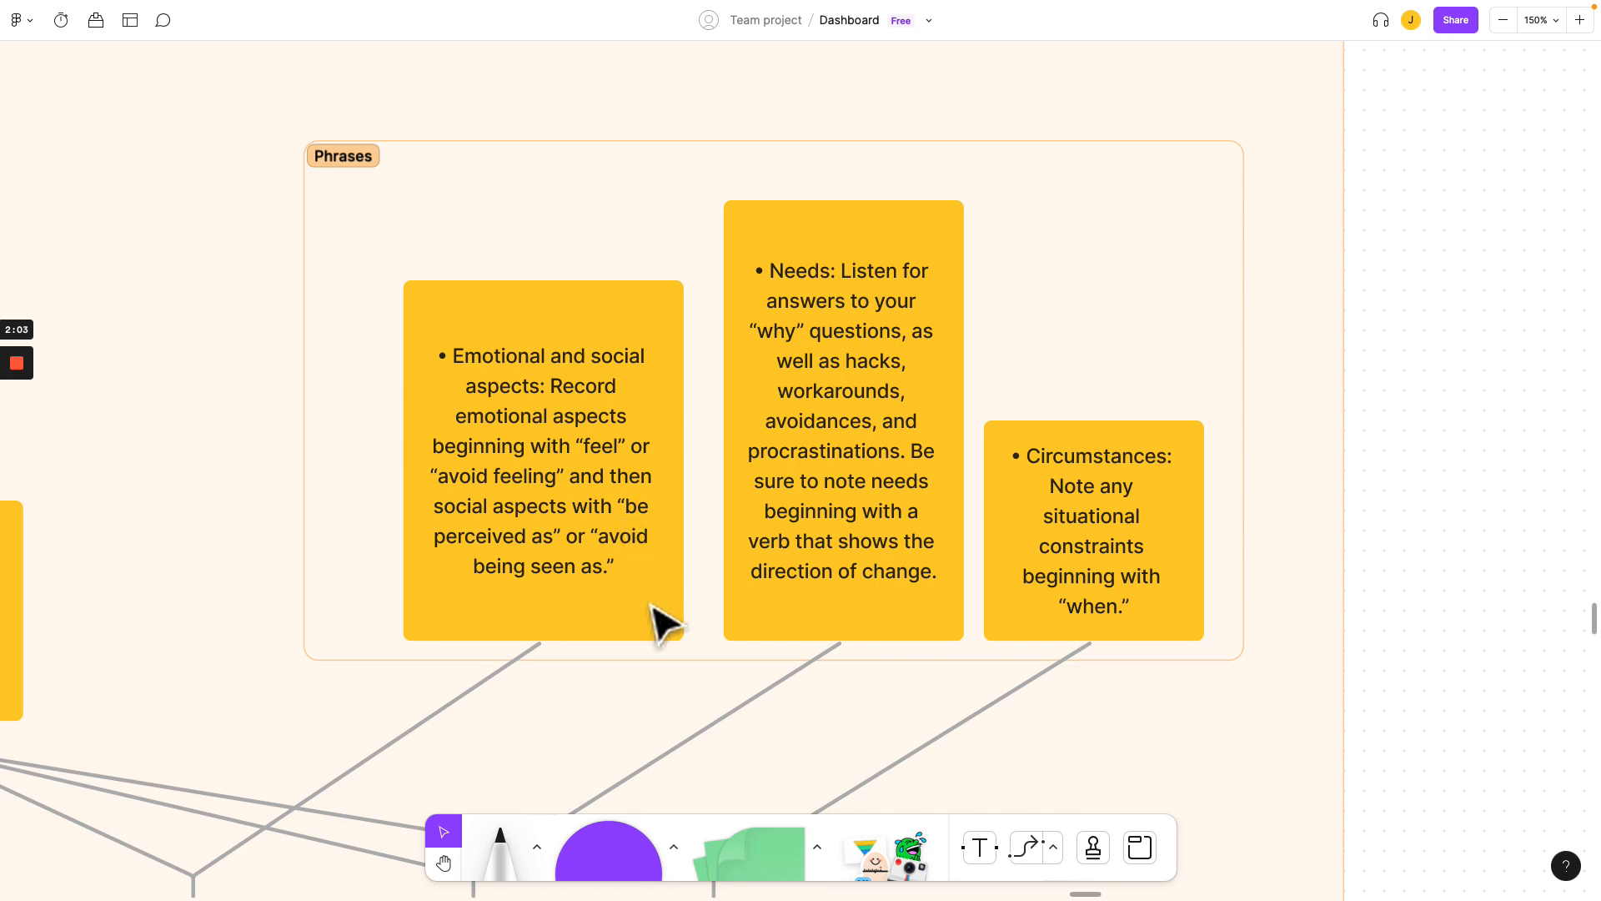
mouse_move(837, 628)
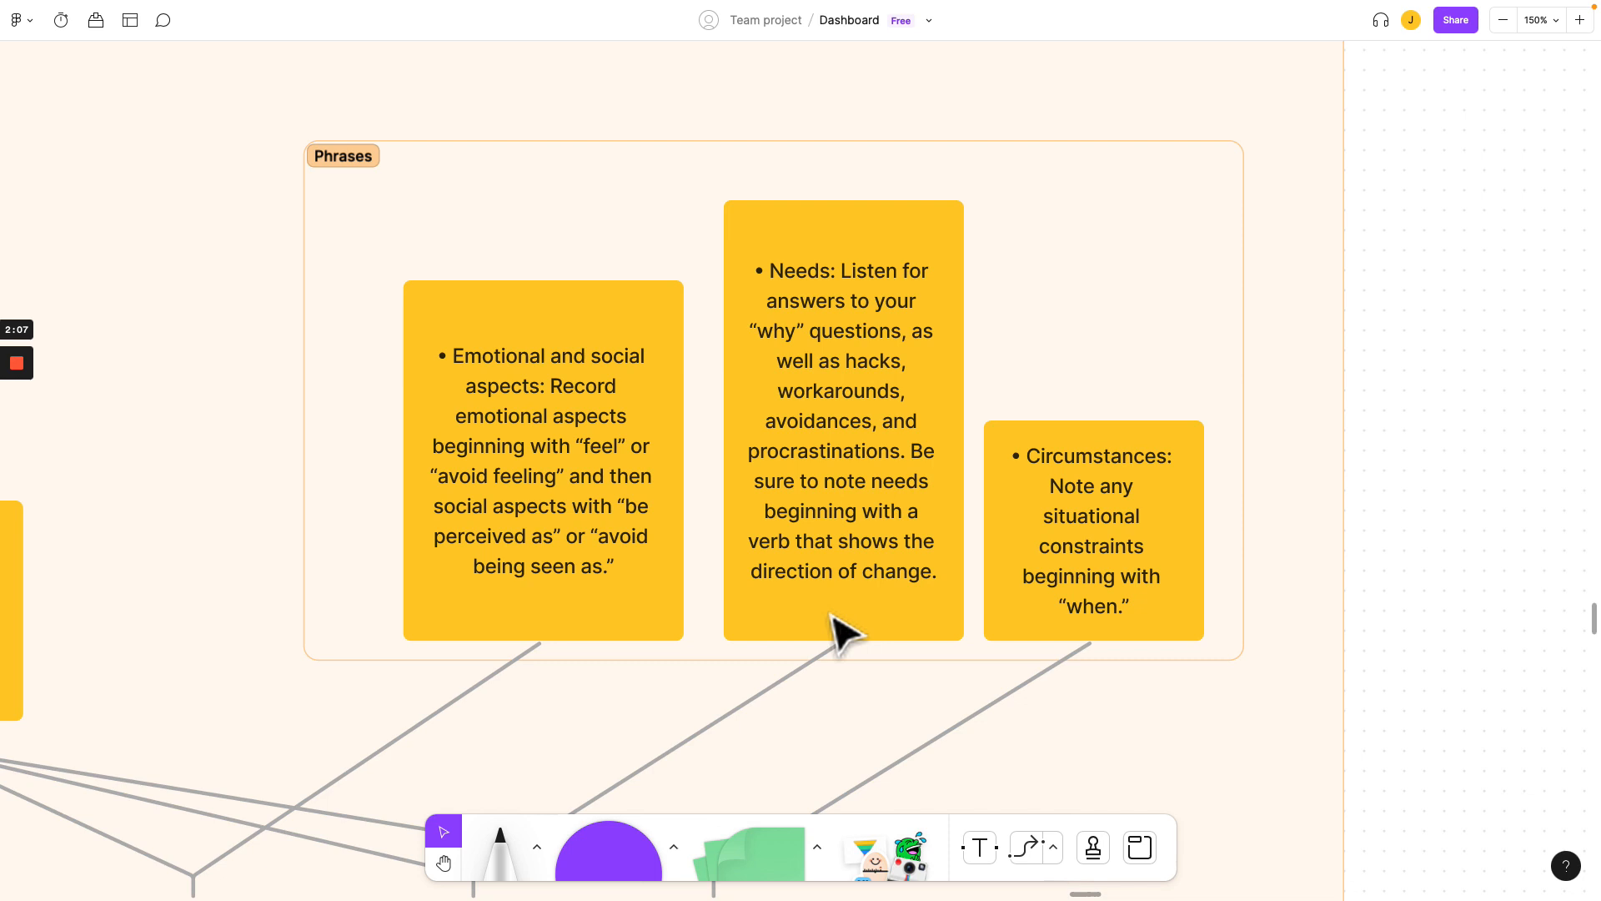
Step: Select the Needs phrase note in the Phrases section
left_click(842, 428)
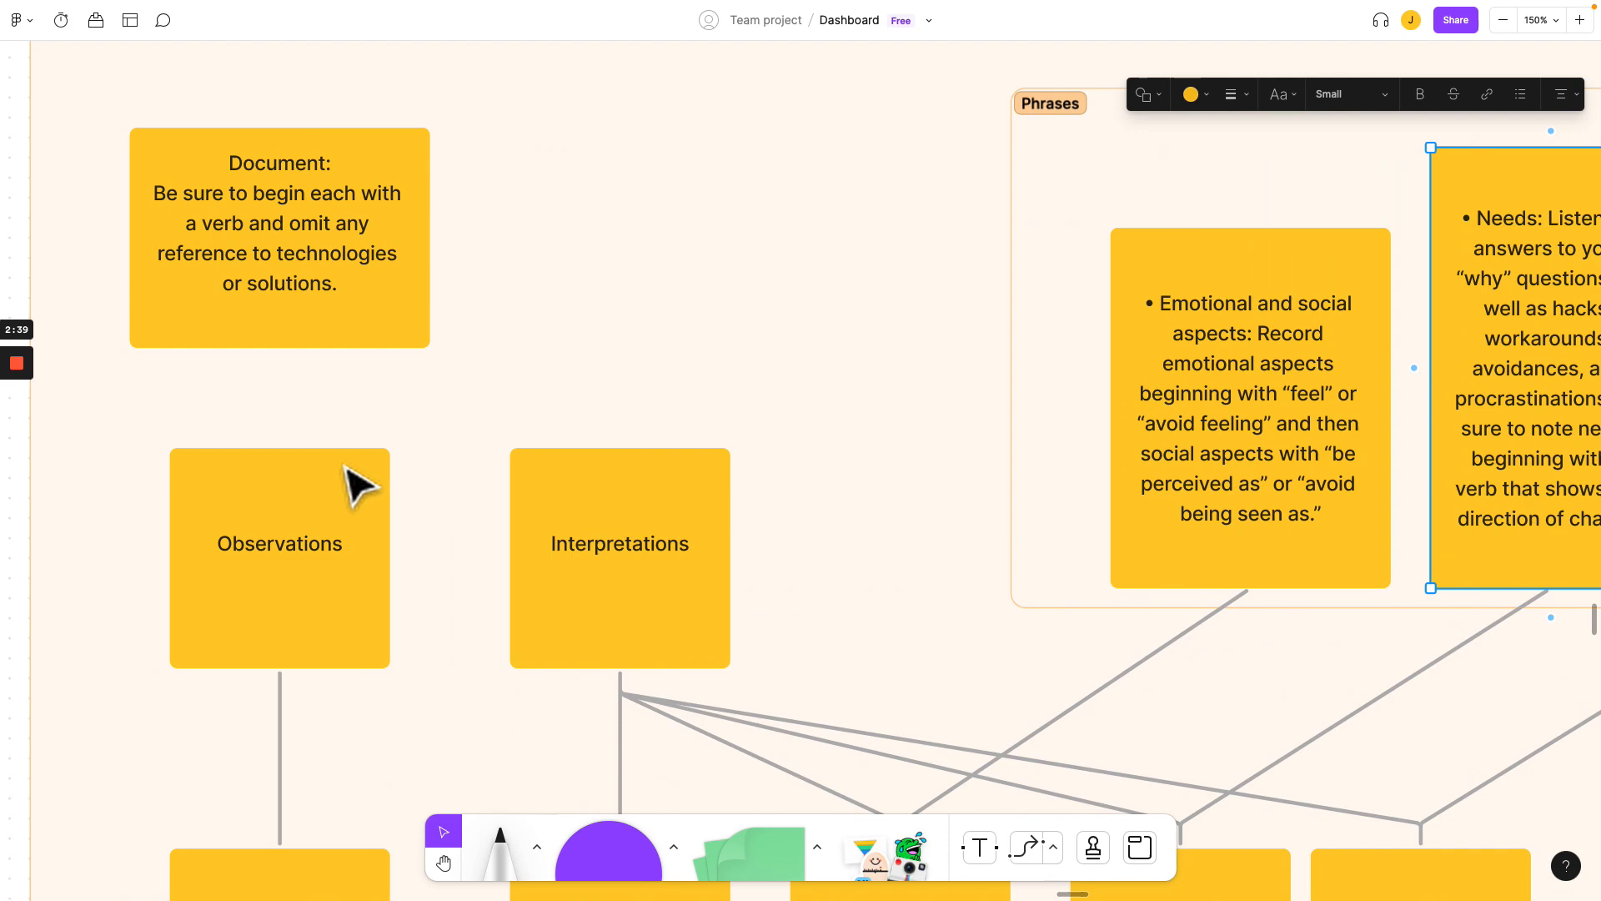
Step: Select the Circumstances phrase note and bring the Circumstances category note into view
scroll("down", 3)
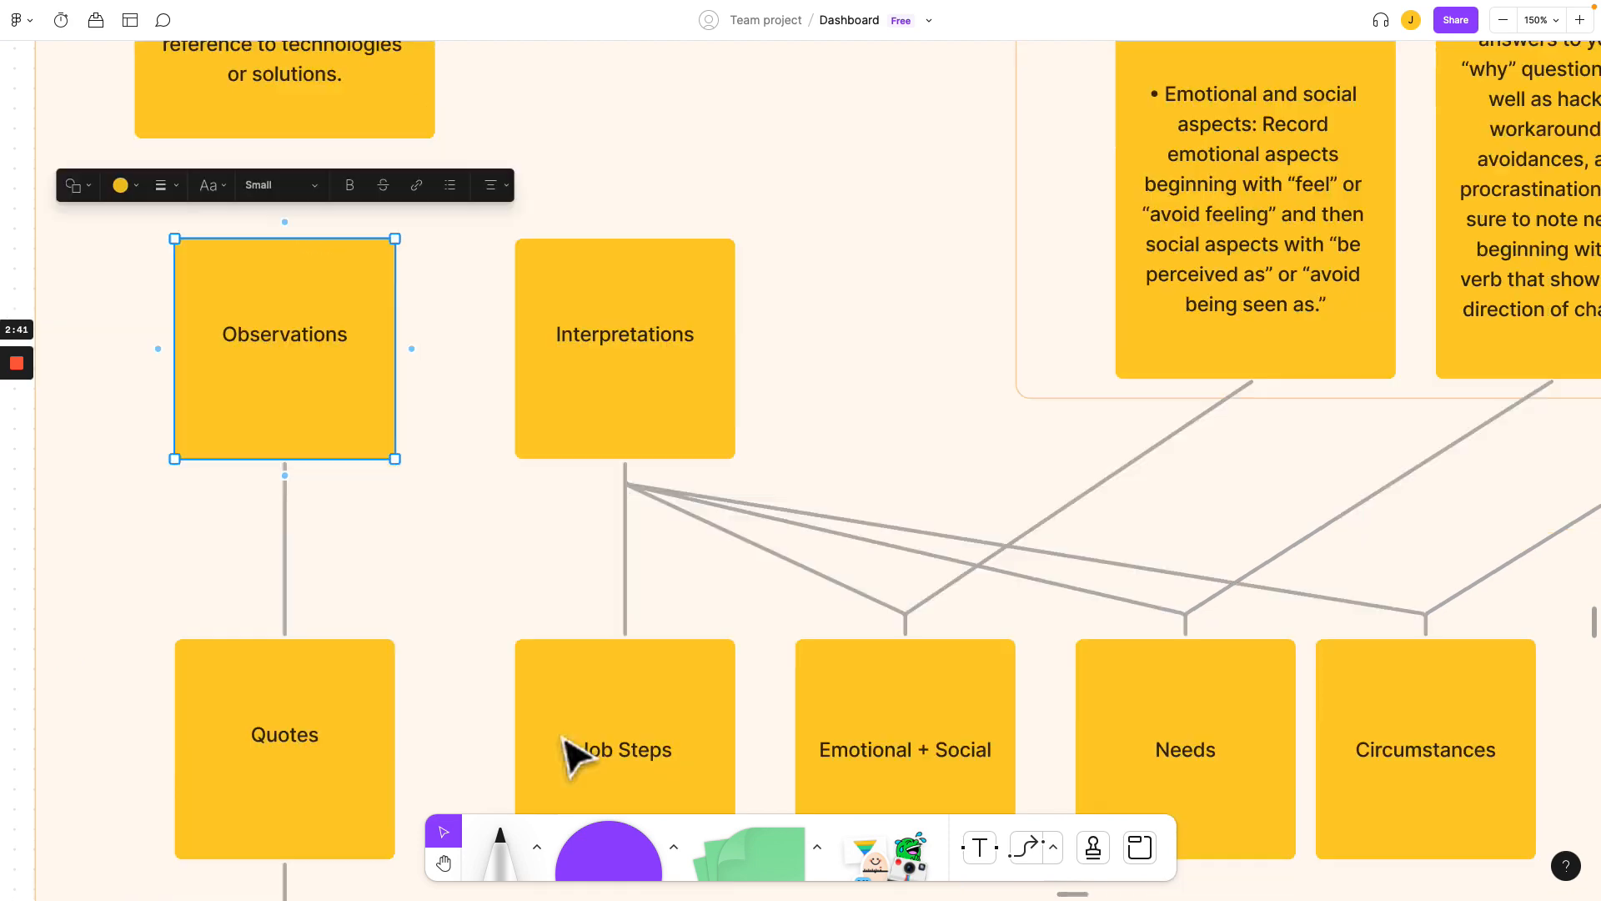
scroll("down", 3)
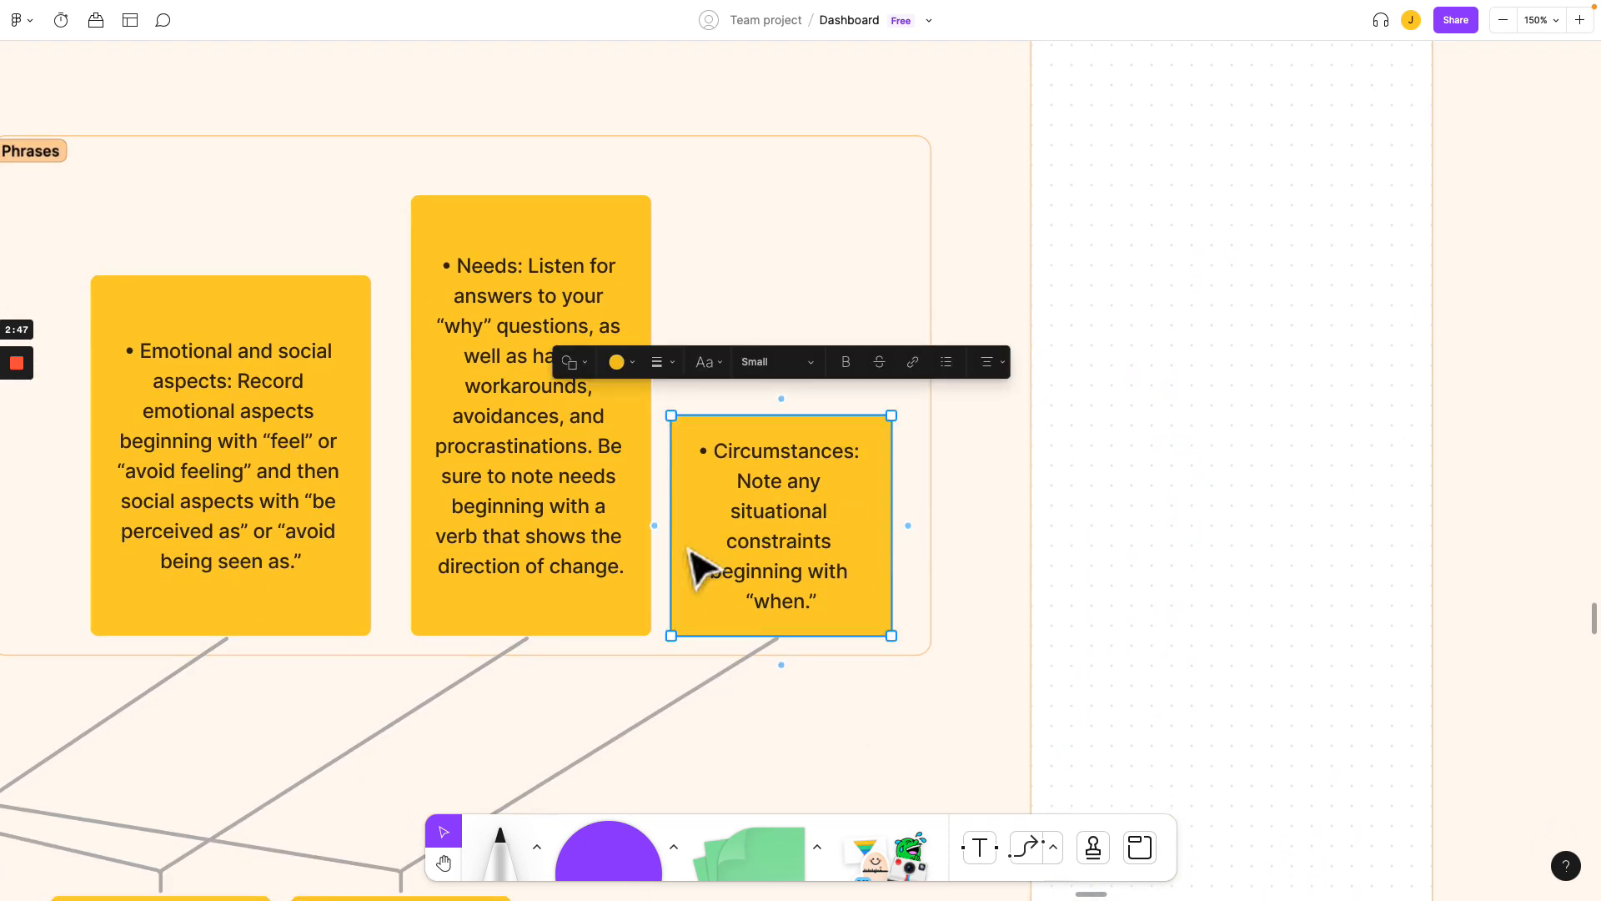
left_click(883, 707)
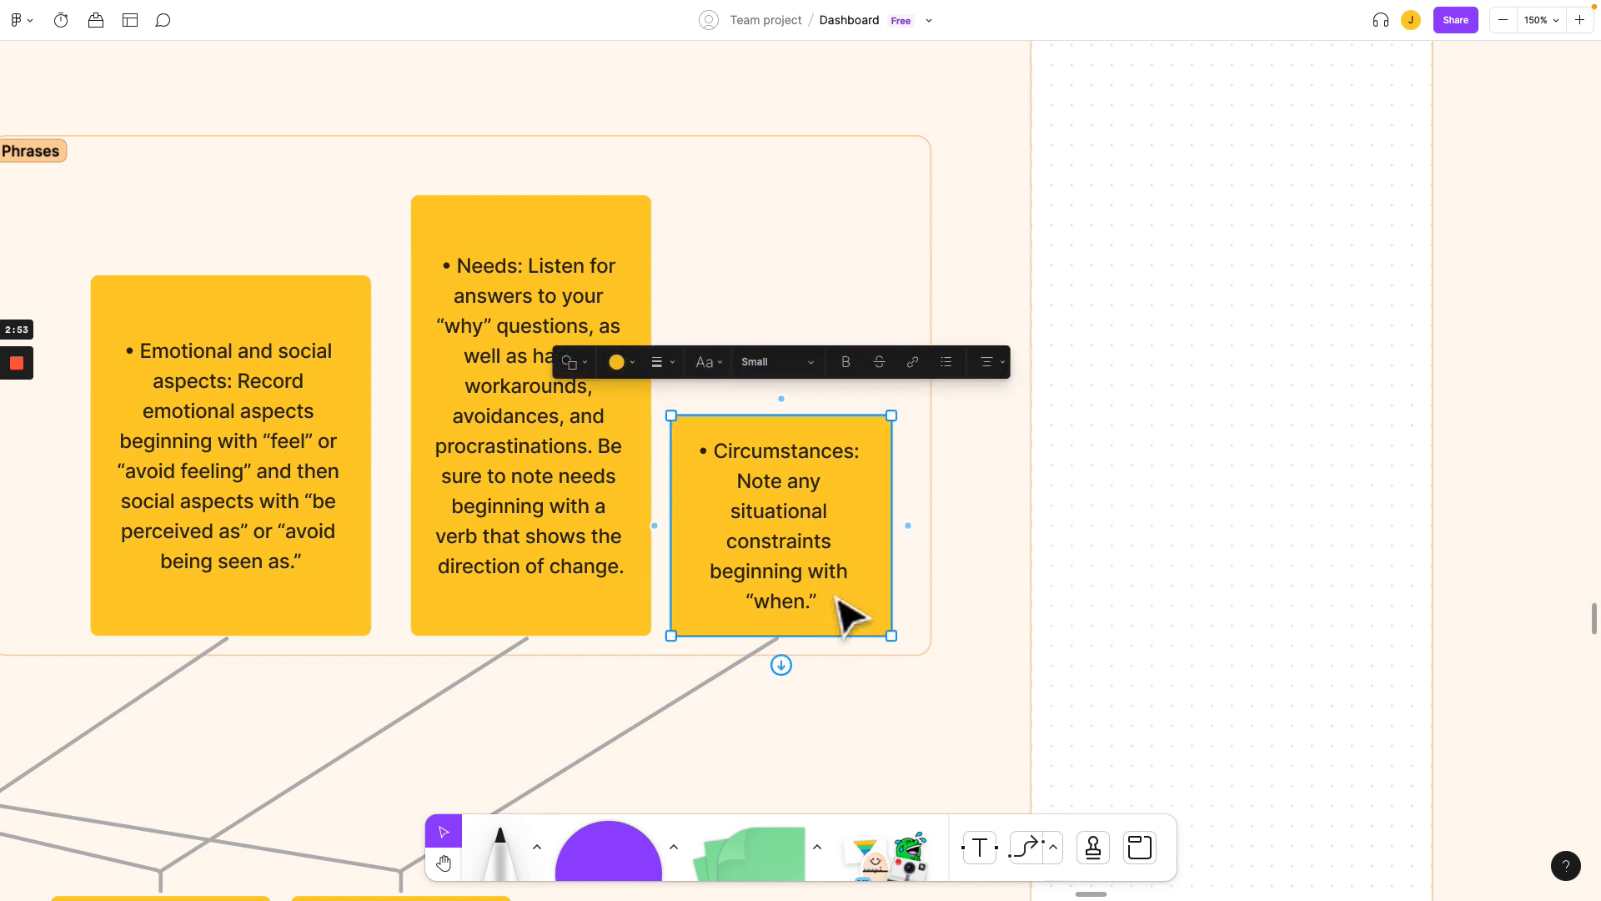
scroll("down", 3)
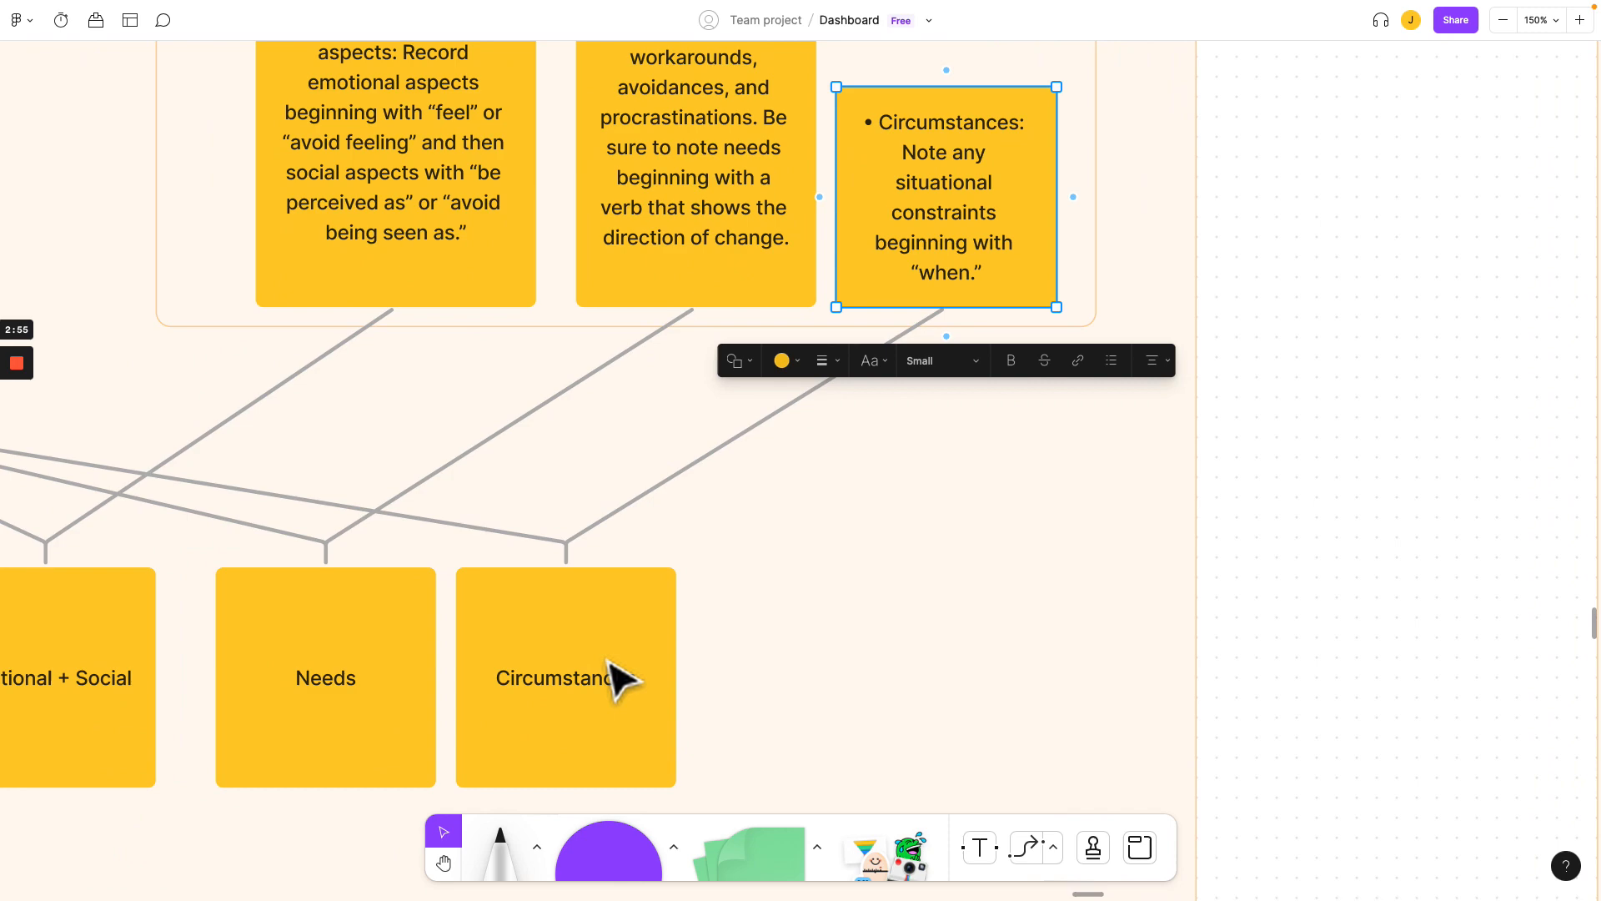
left_click(564, 676)
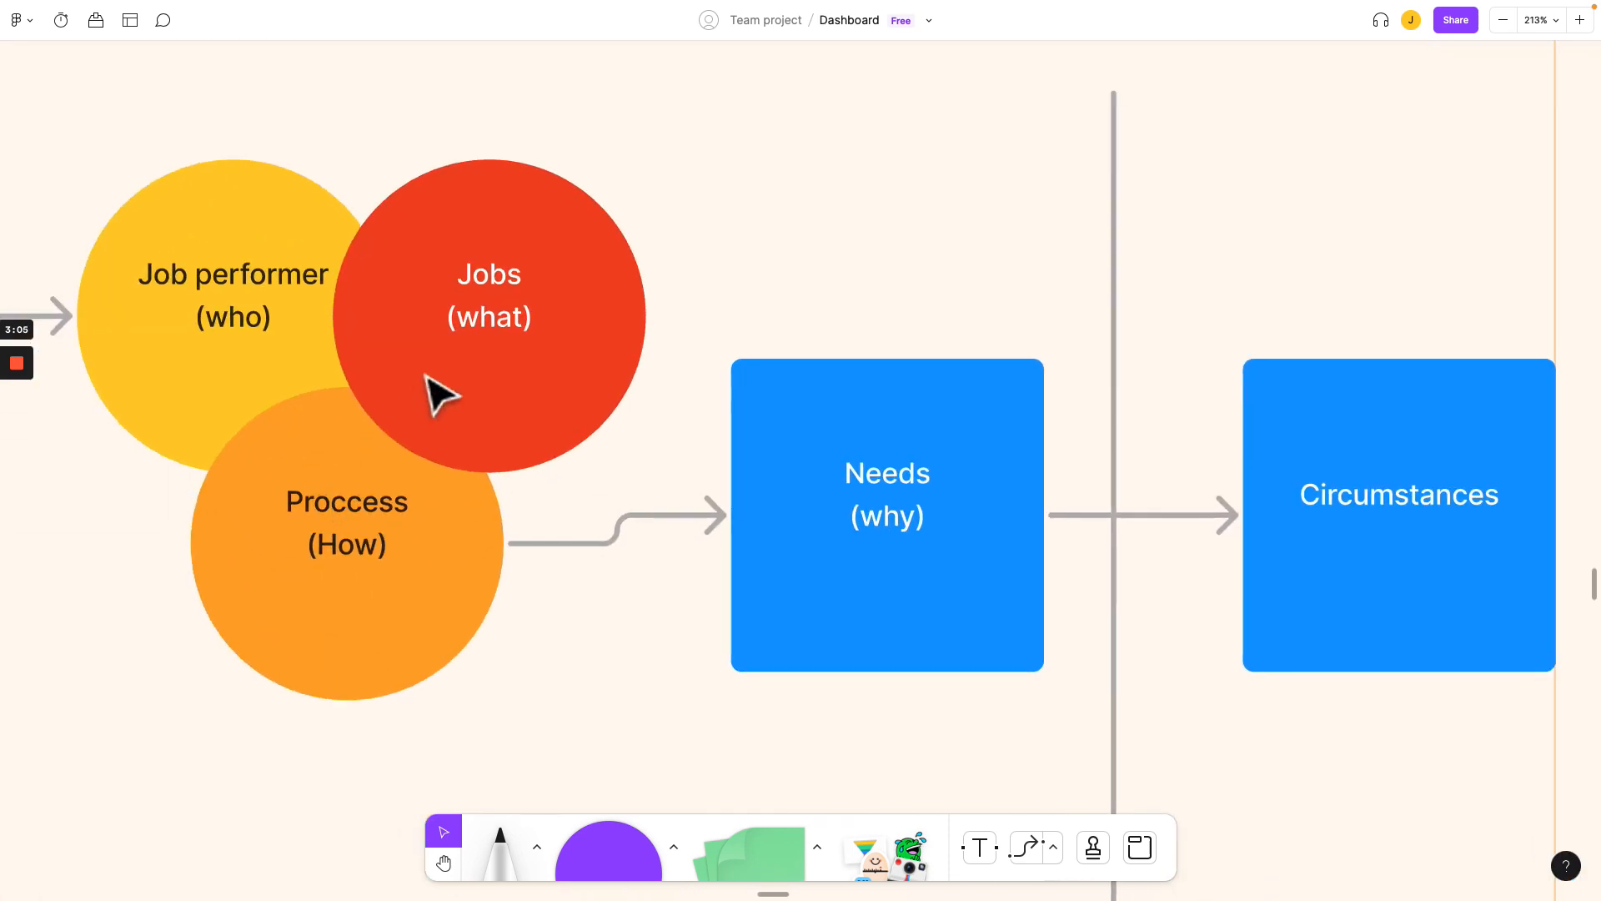
mouse_move(338, 601)
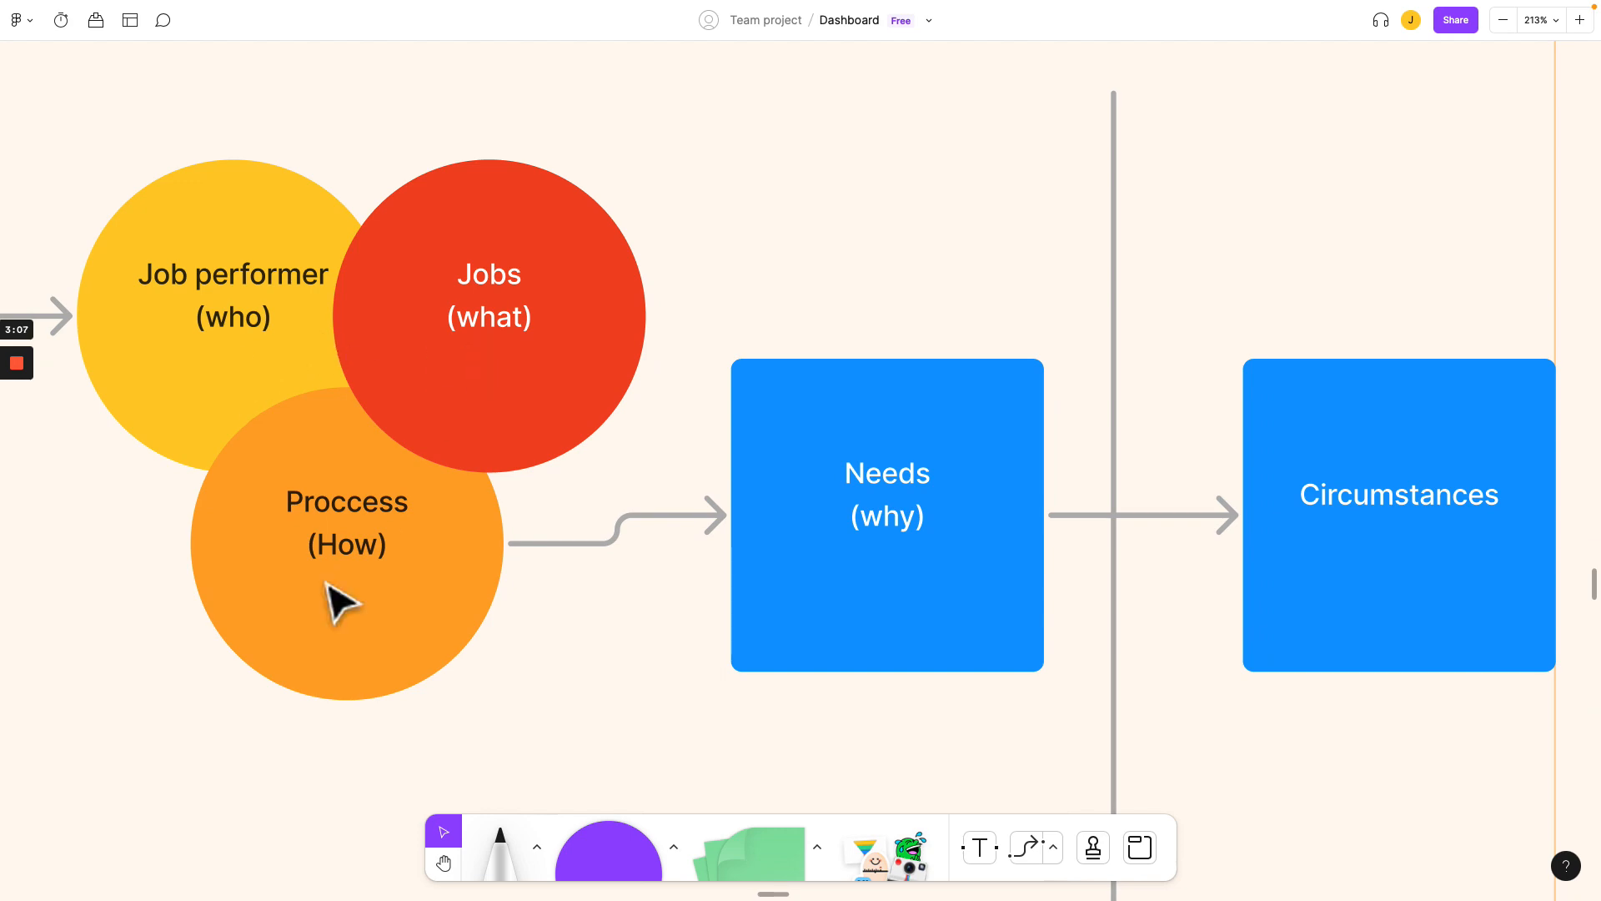
mouse_move(1280, 592)
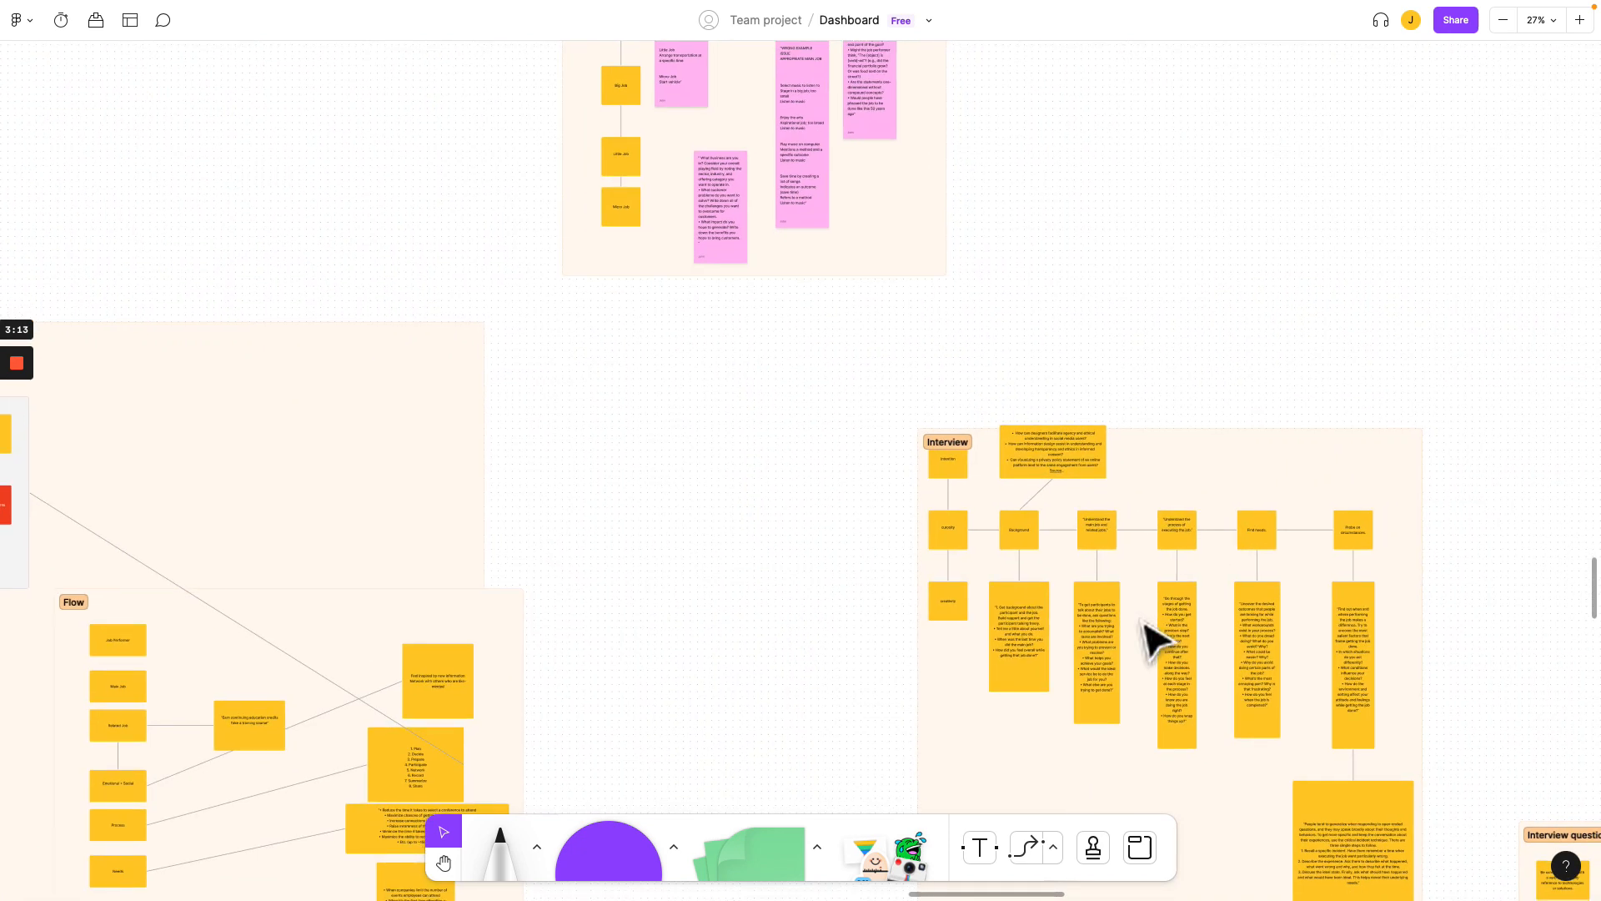
mouse_move(1098, 582)
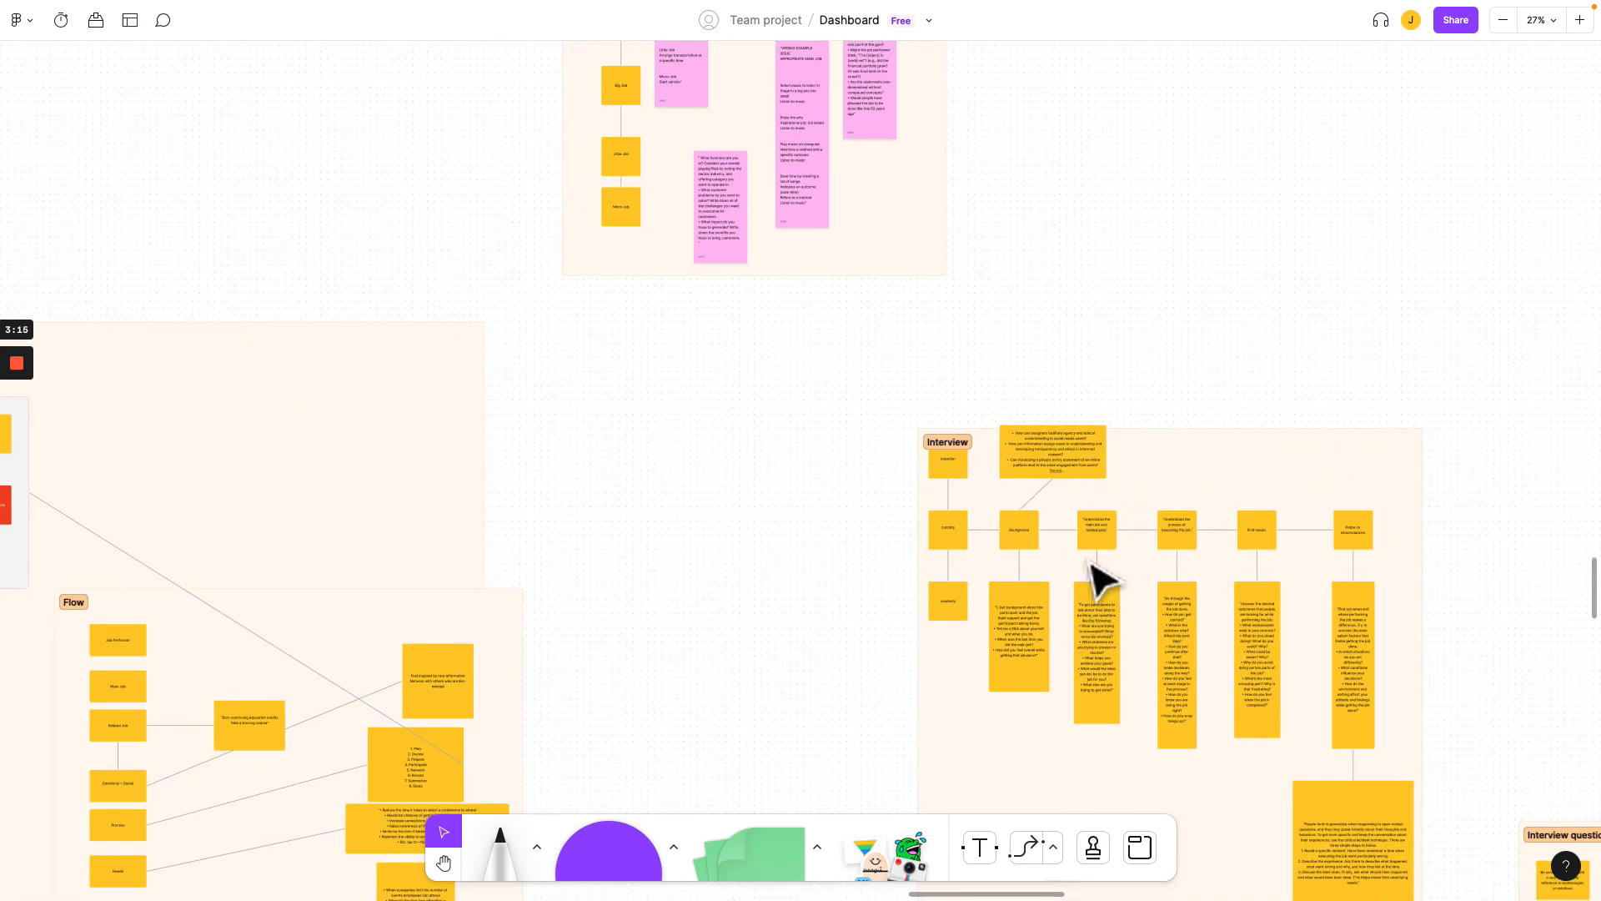